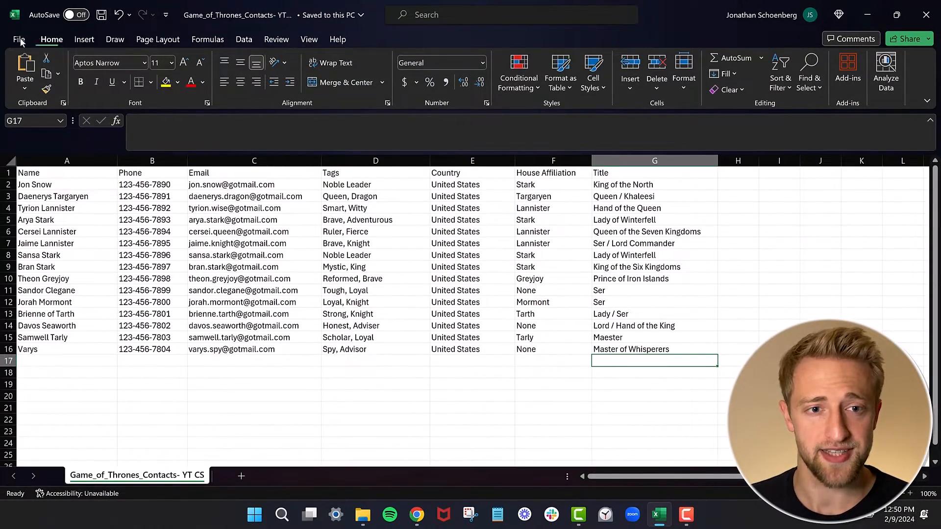
- Review the contact spreadsheet's data block and its Email, Country, House Affiliation and Title headers
left_click(20, 39)
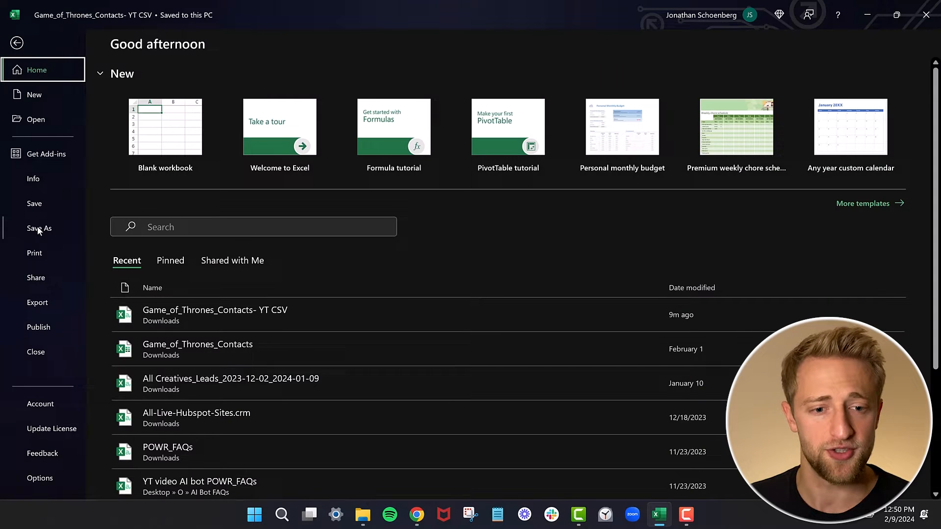
left_click(40, 228)
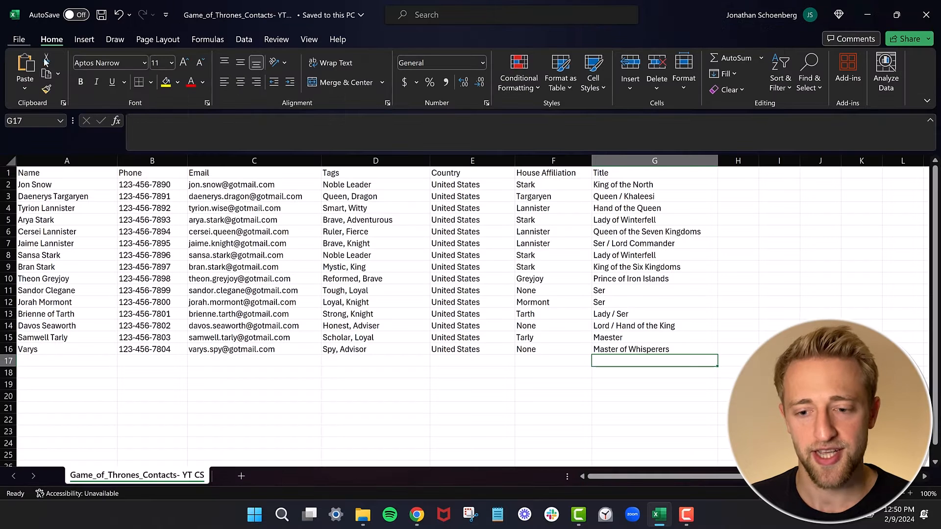
left_click(472, 361)
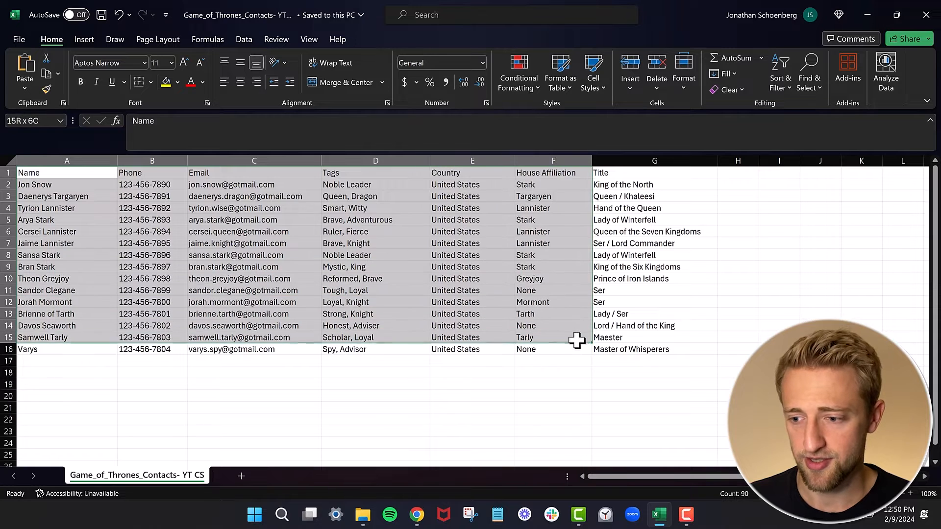
left_click(473, 361)
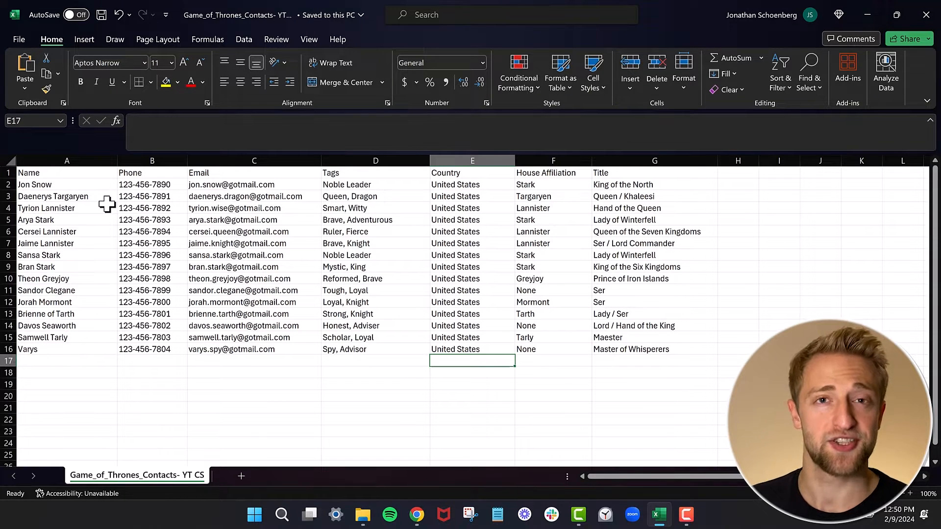
mouse_move(82, 185)
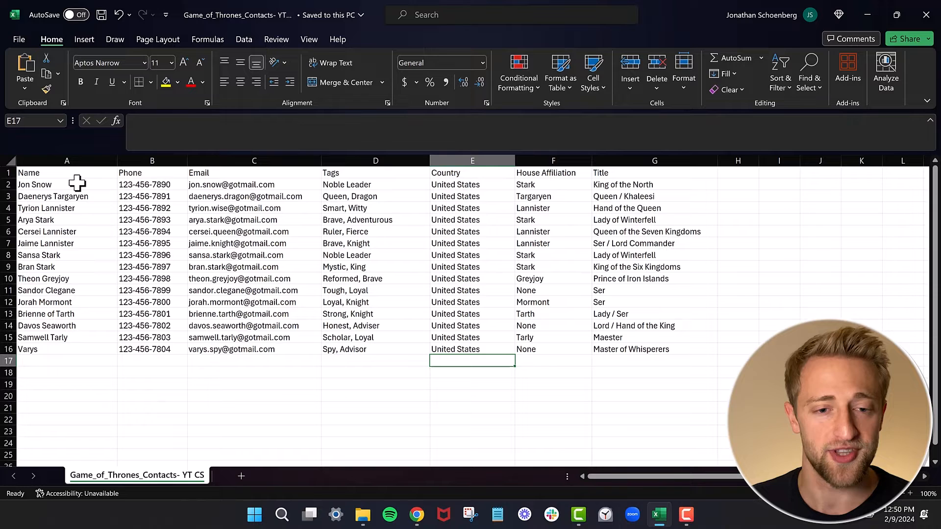
mouse_move(81, 349)
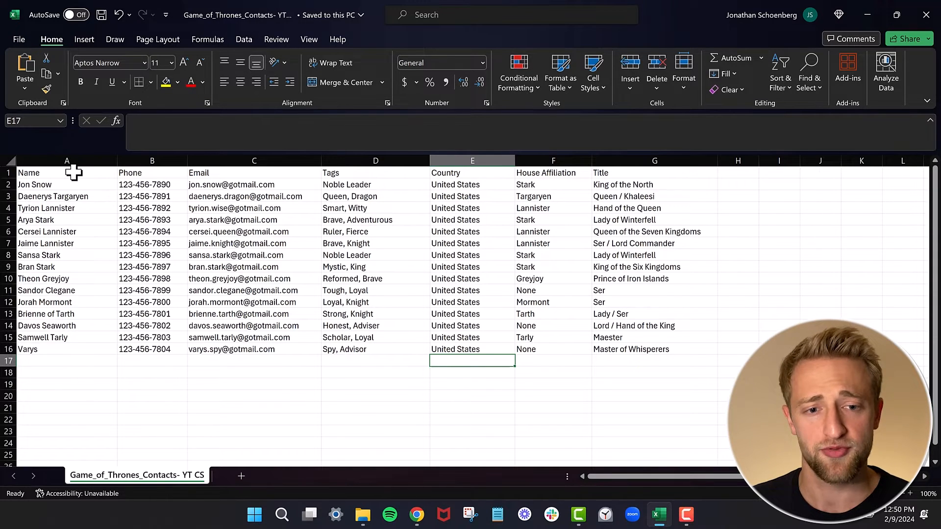
left_click(254, 173)
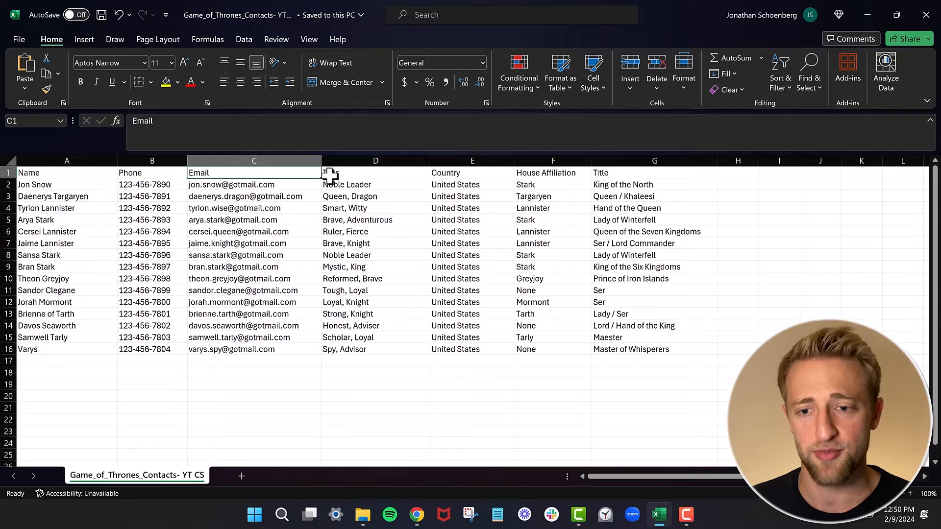
left_click(471, 173)
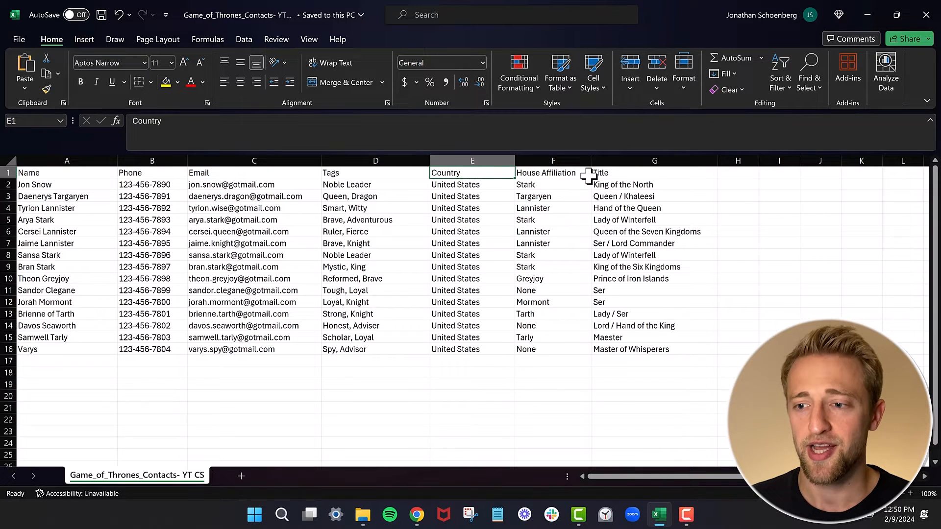
left_click(553, 172)
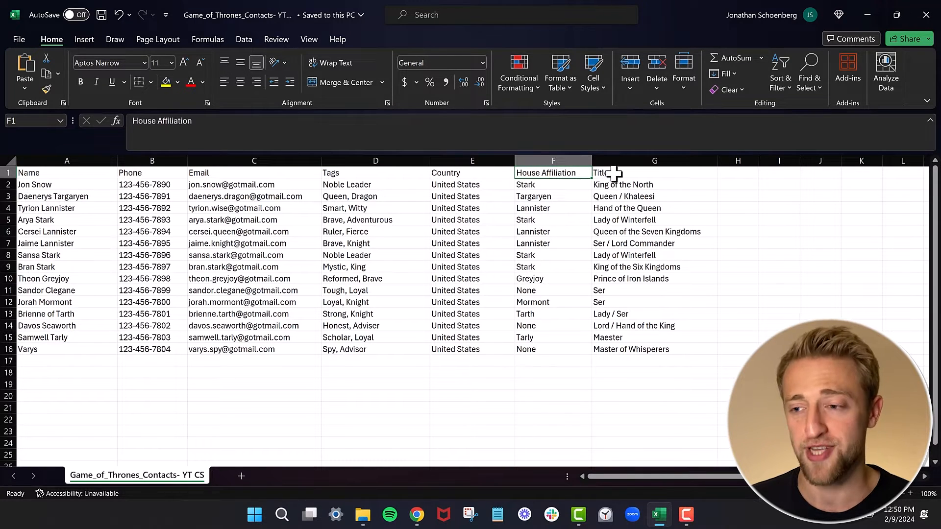
left_click(654, 173)
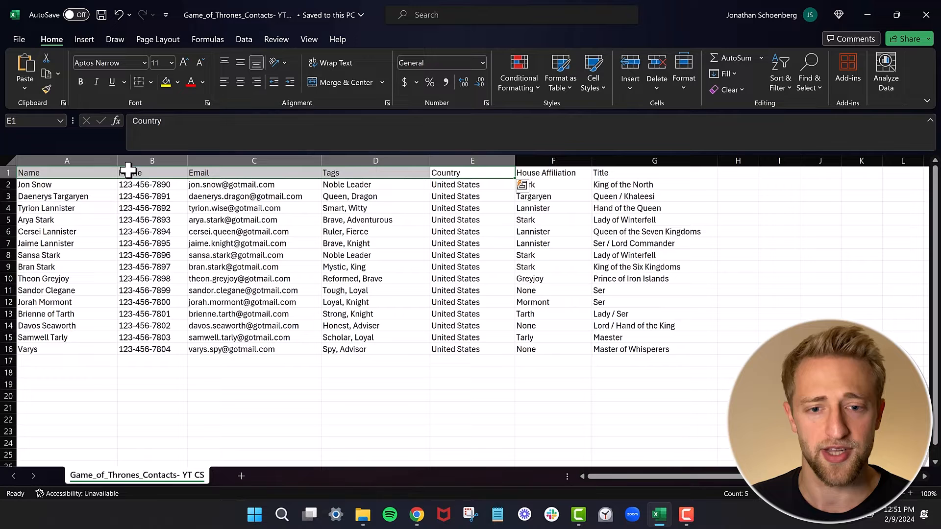
- Point out values like Stark and tags like Noble Leader, then begin the contact import
left_click(553, 184)
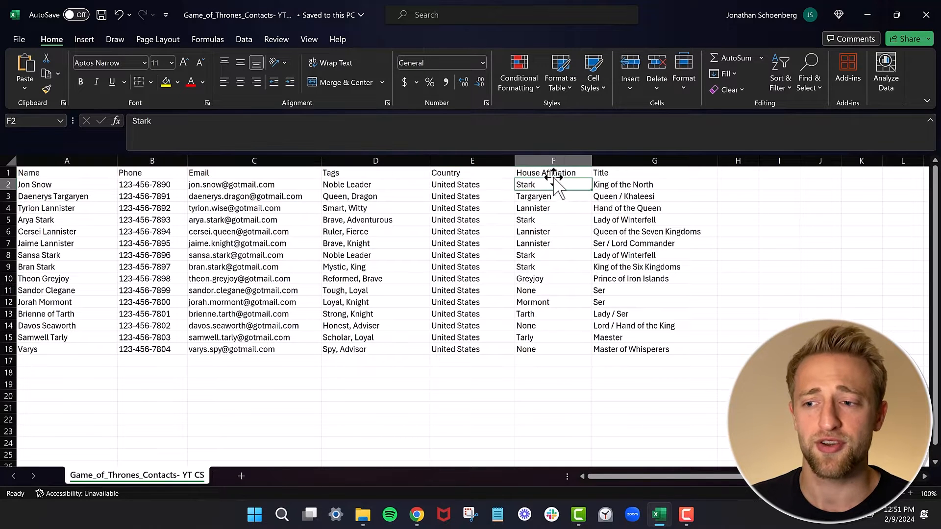
left_click(552, 173)
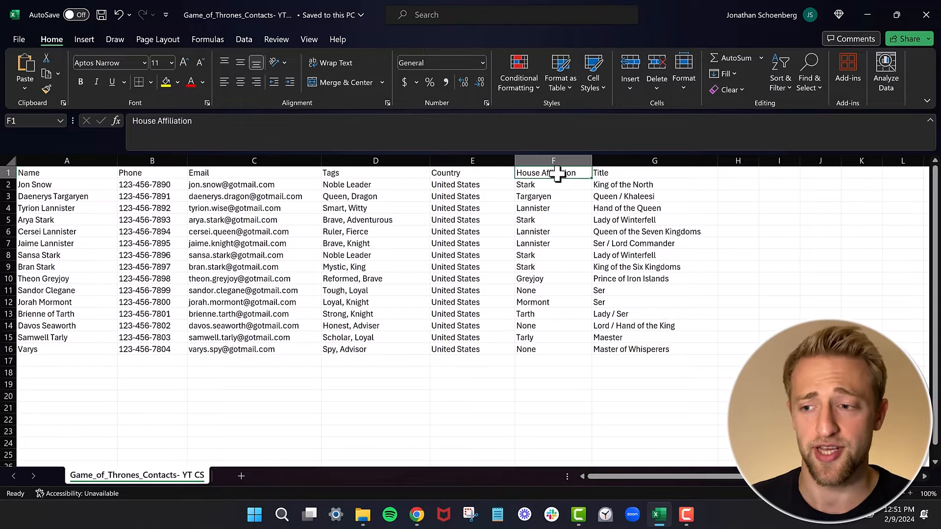
left_click(654, 173)
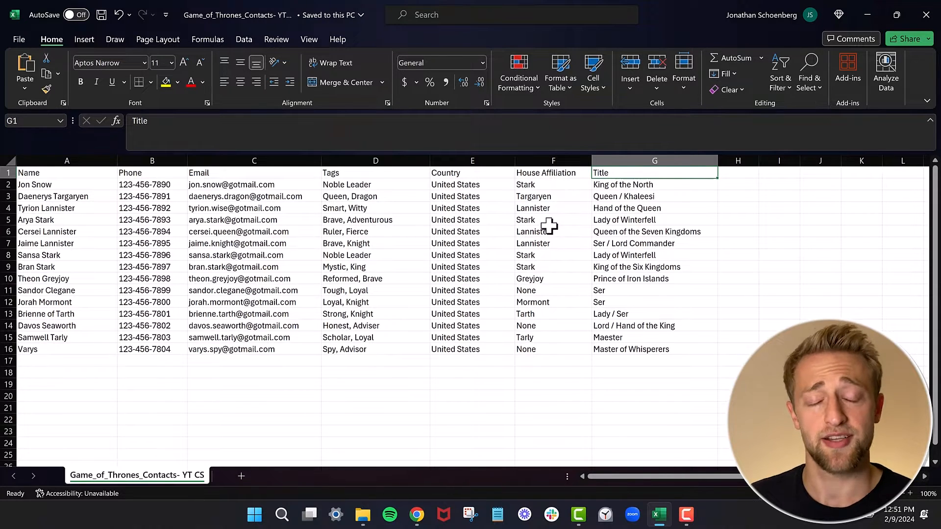
left_click(375, 160)
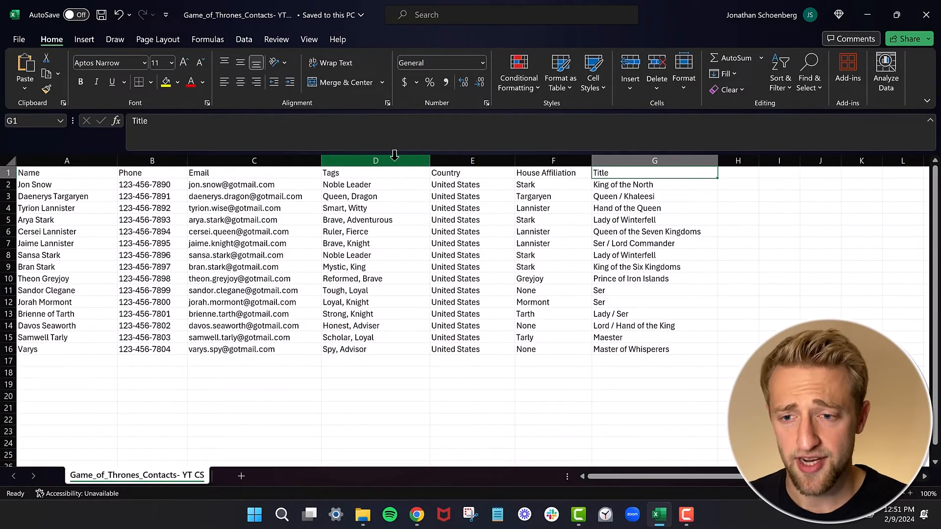
left_click(374, 184)
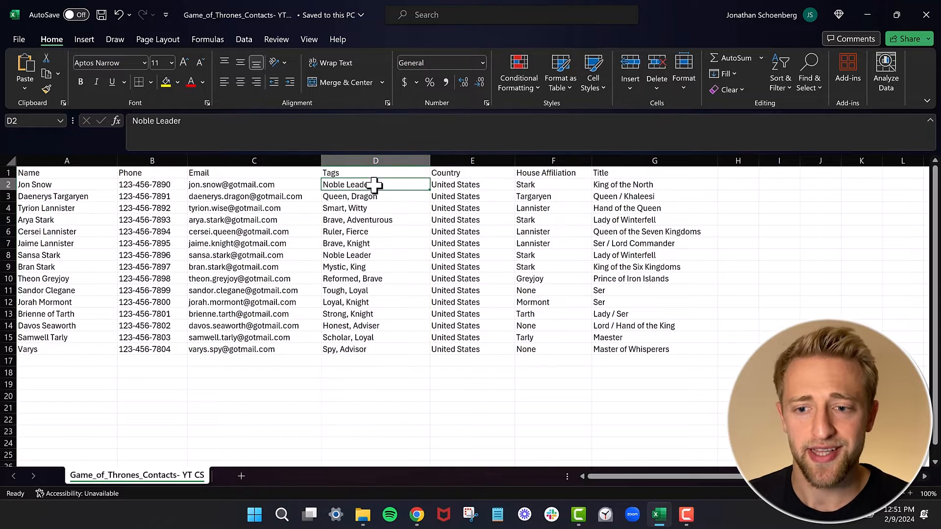
mouse_move(354, 196)
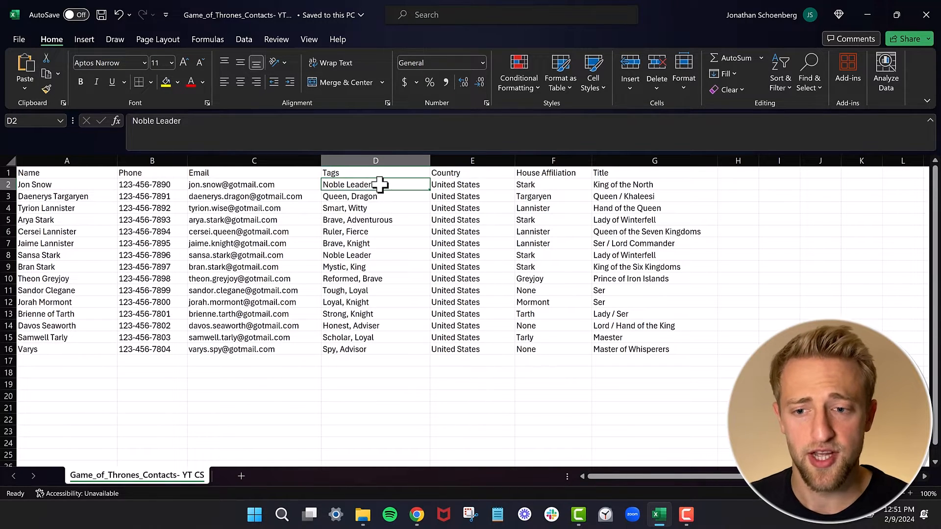
mouse_move(360, 185)
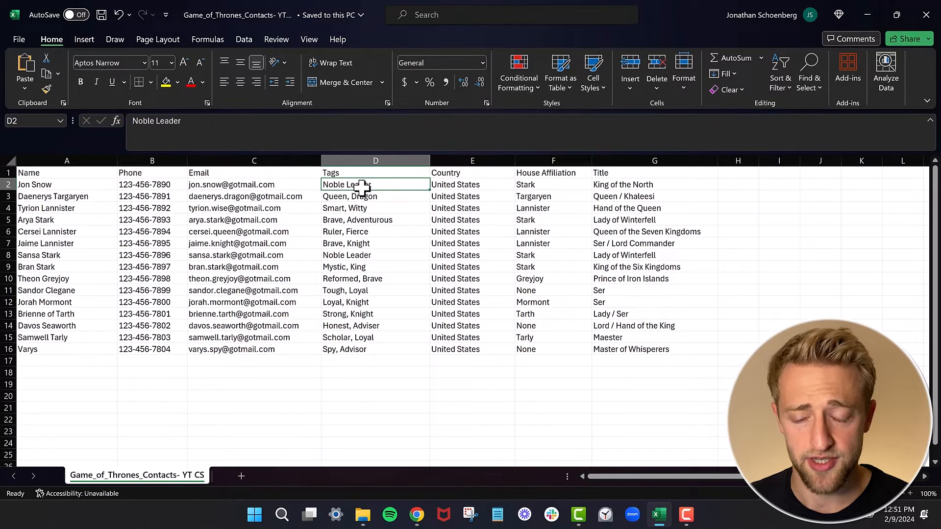
left_click(375, 196)
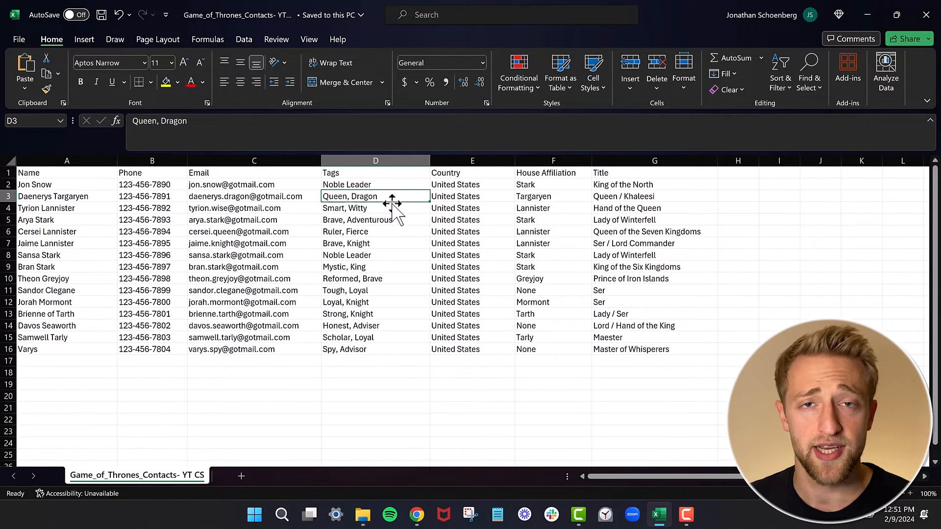
left_click(375, 173)
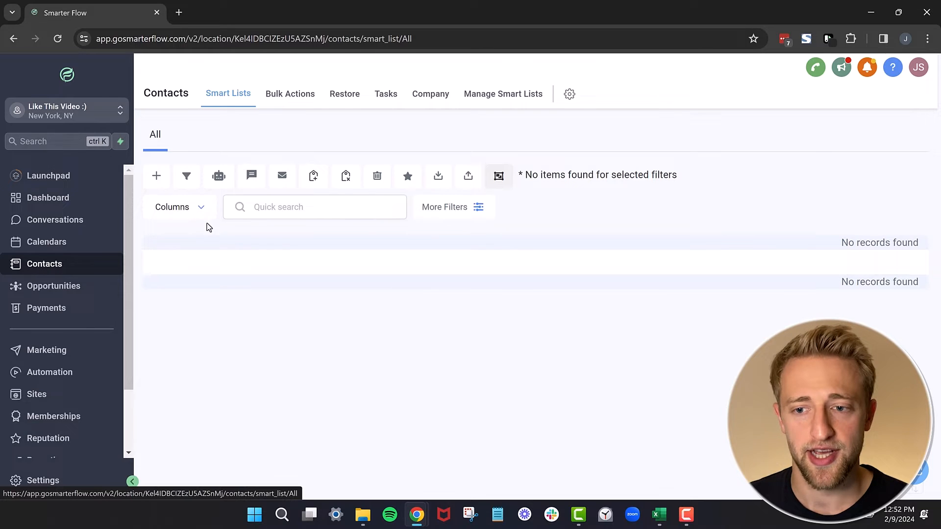
mouse_move(437, 176)
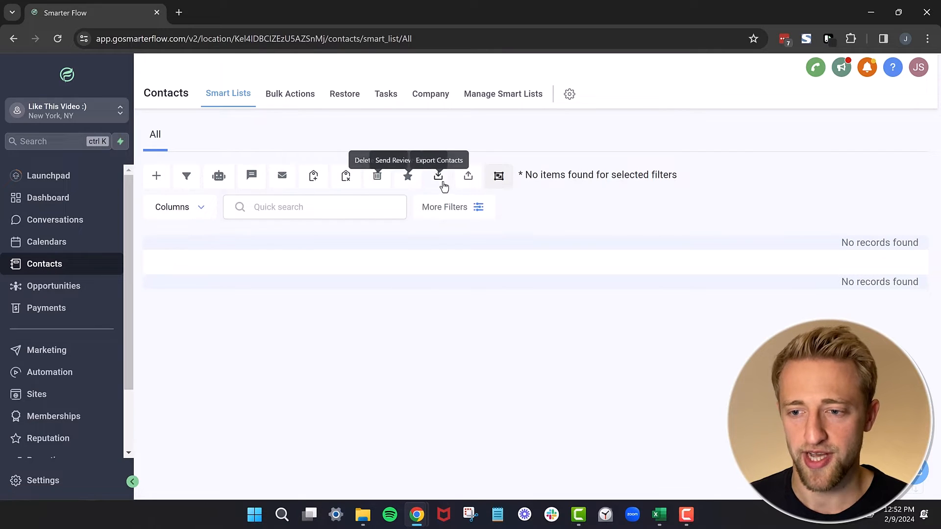
mouse_move(468, 176)
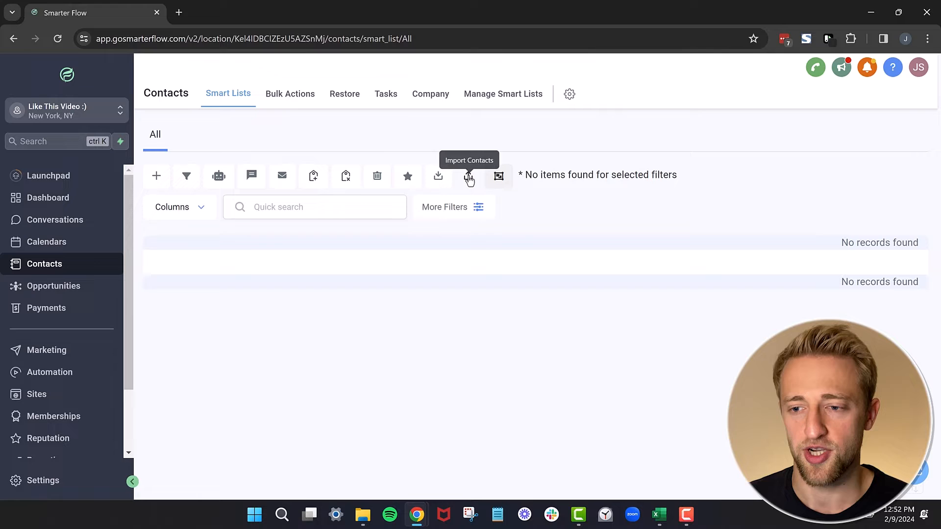
left_click(469, 175)
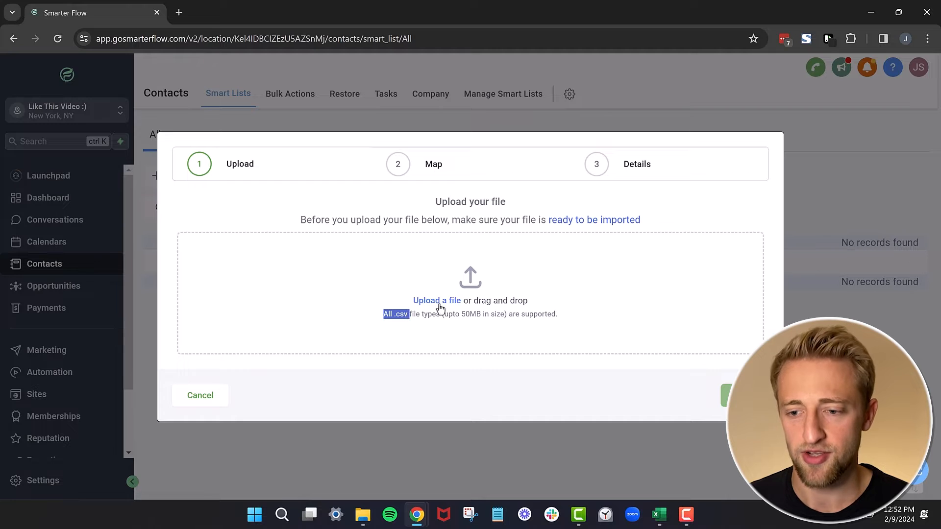
- Upload Game_of_Thrones_Contacts- YT CSV.csv from Downloads and continue to column mapping
left_click(436, 301)
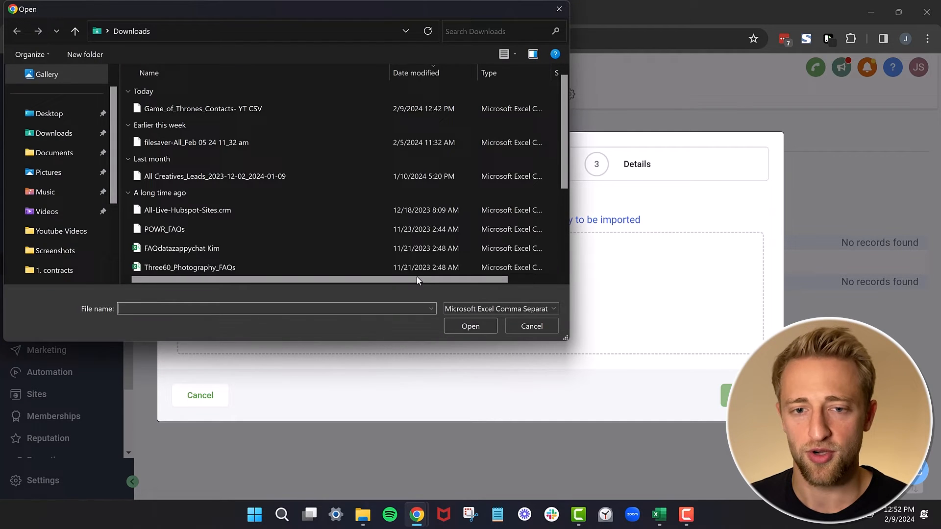
left_click(201, 109)
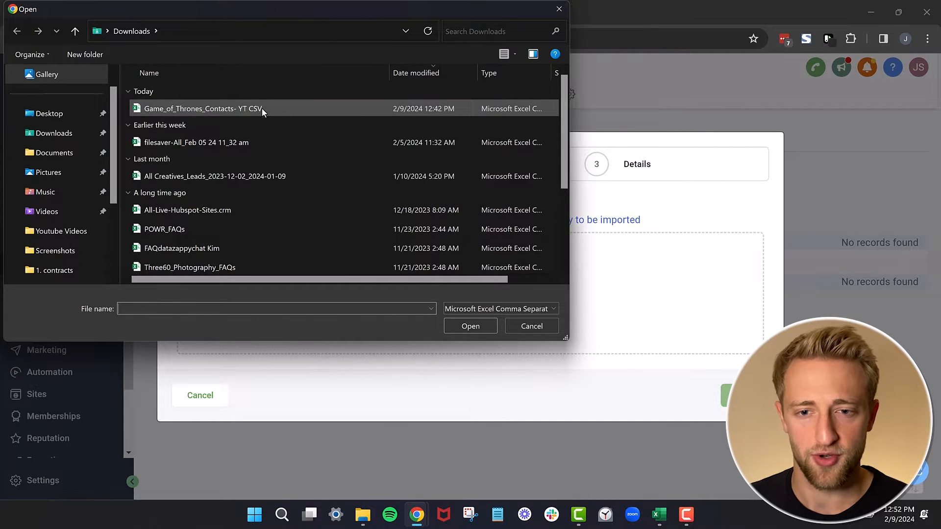
double_click(202, 109)
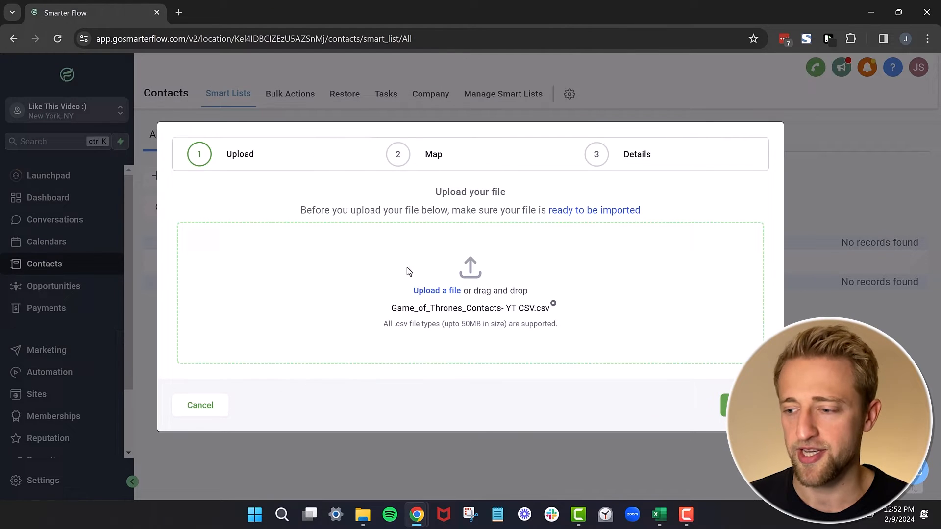
left_click(726, 406)
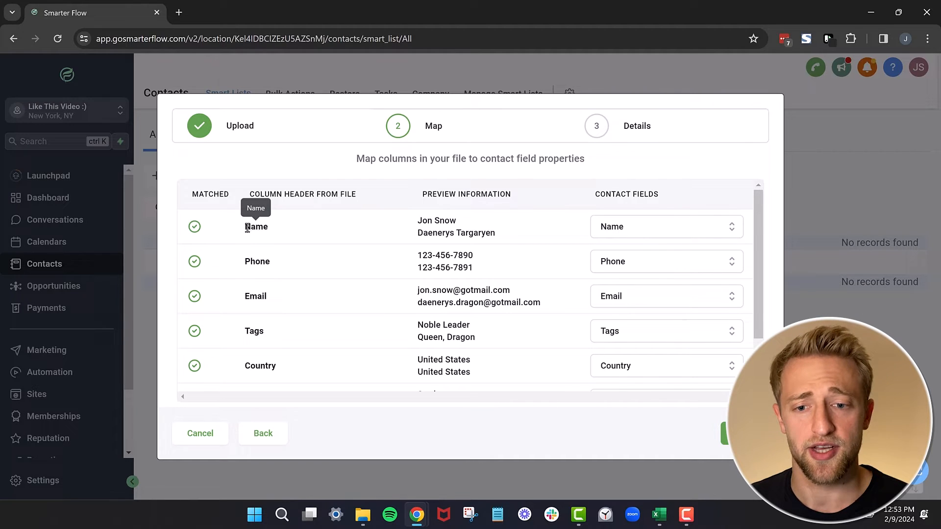
mouse_move(272, 238)
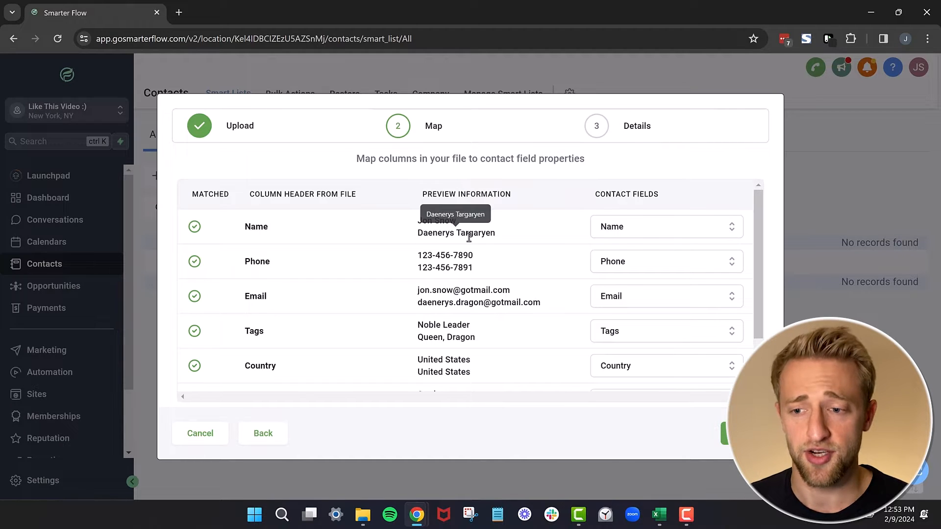
mouse_move(616, 208)
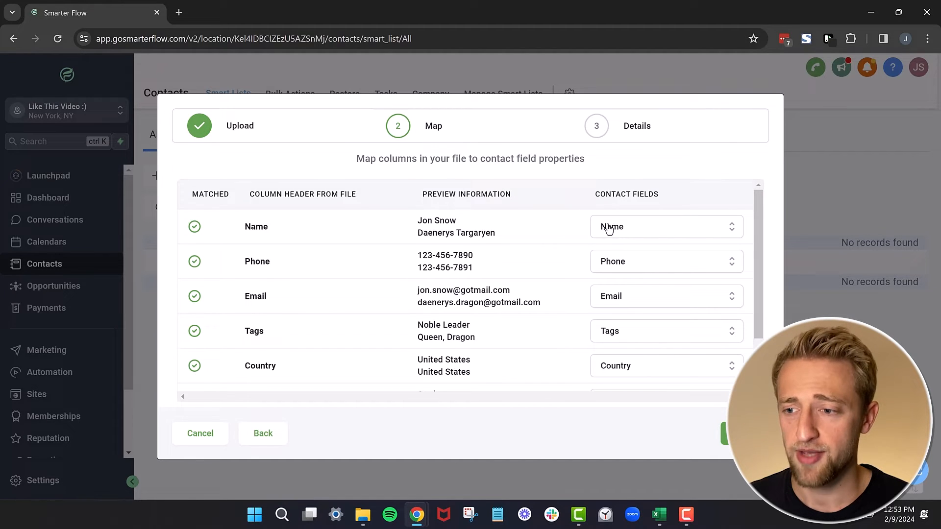
mouse_move(328, 306)
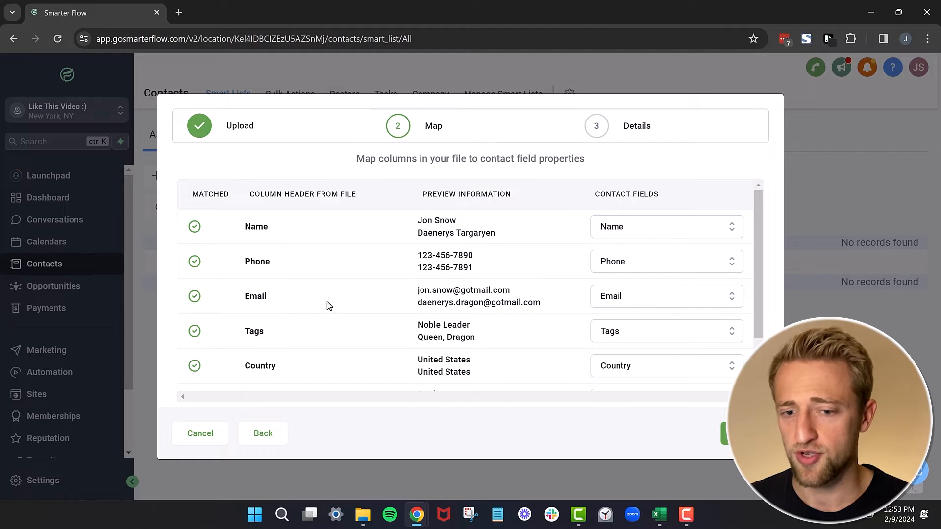
mouse_move(652, 334)
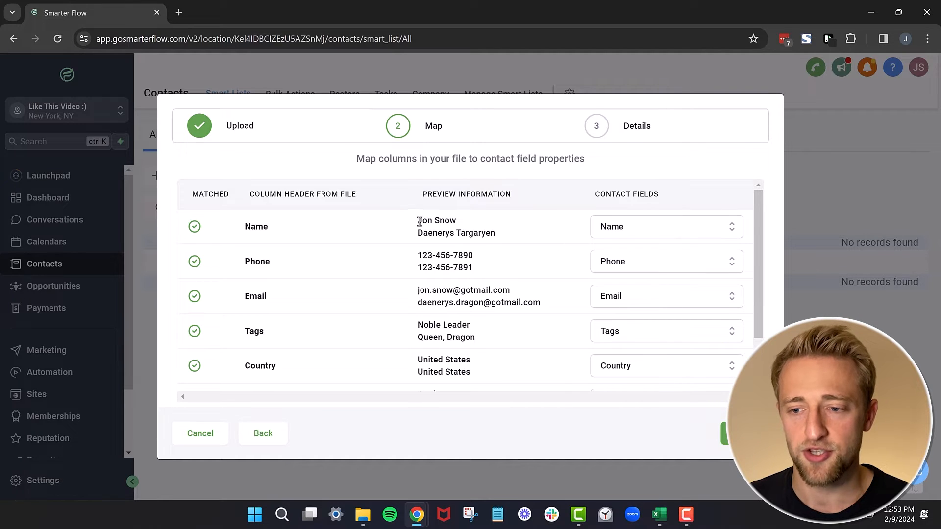
double_click(435, 220)
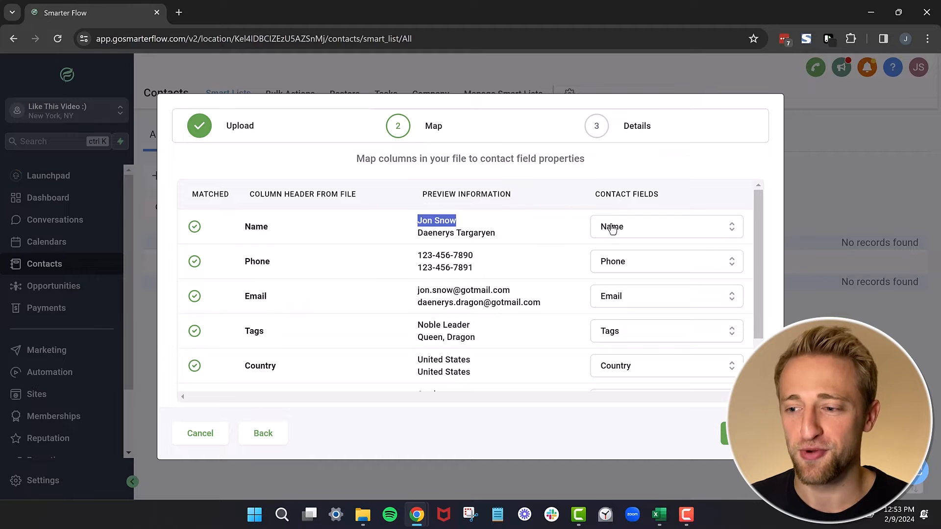
- Try alternative contact fields like Postal Code, keep the original mappings, and proceed
left_click(666, 227)
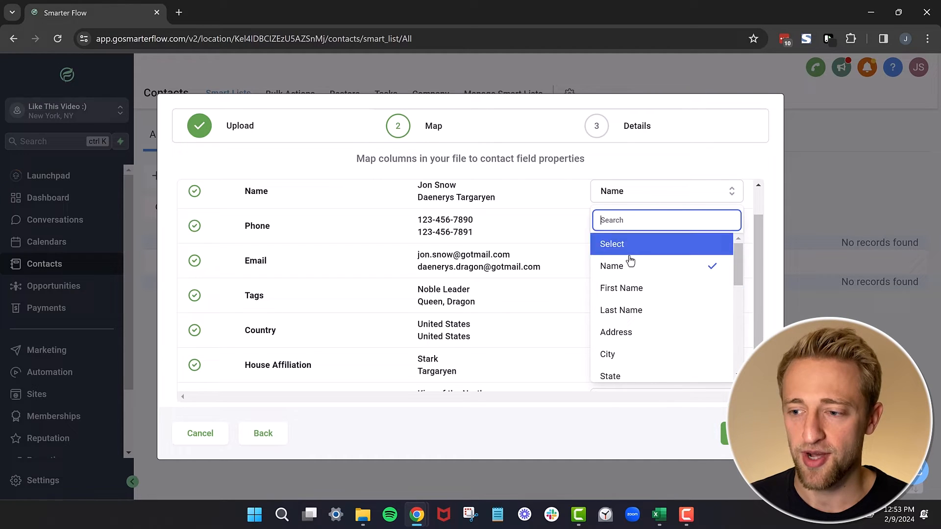
left_click(621, 288)
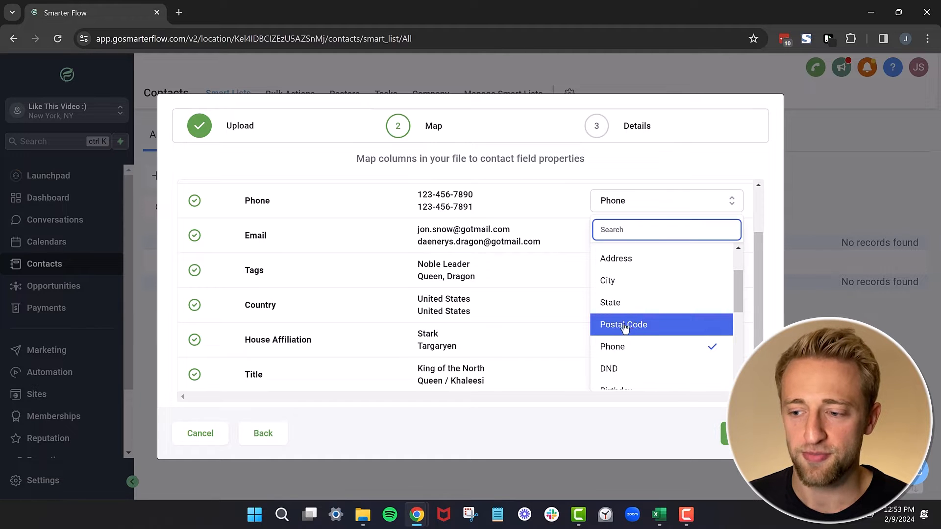
left_click(623, 324)
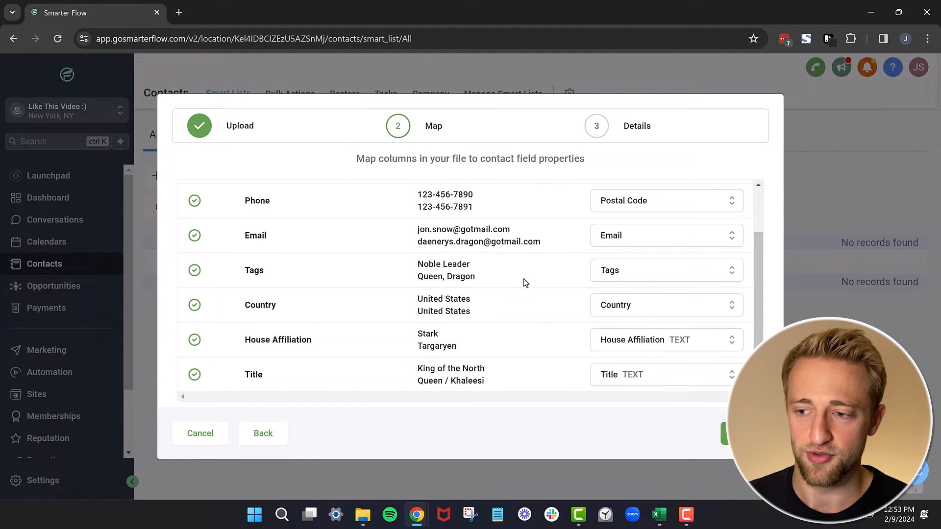
scroll("up", 3)
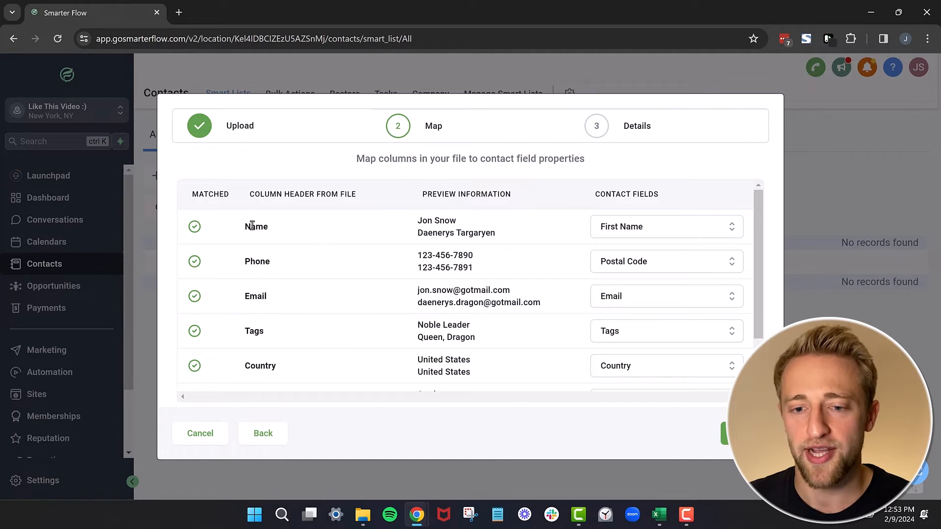
scroll("down", 3)
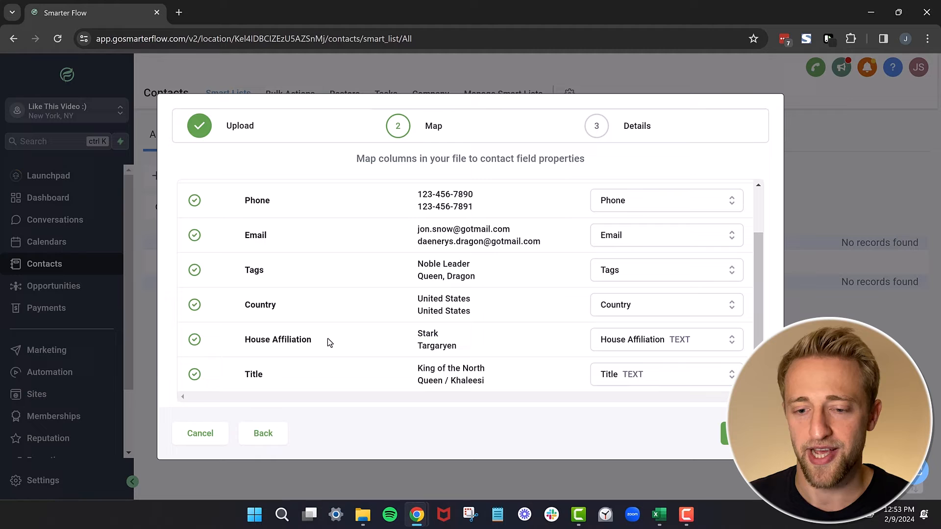
mouse_move(278, 339)
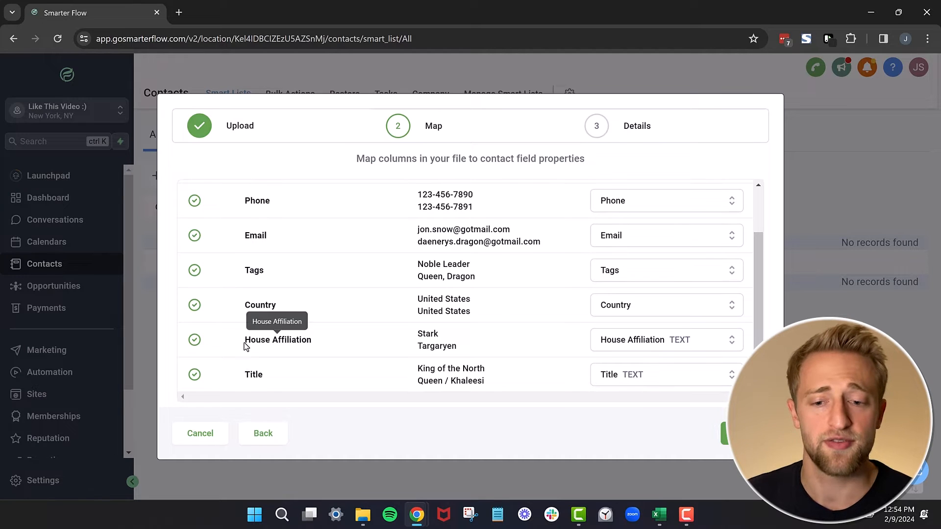
mouse_move(243, 344)
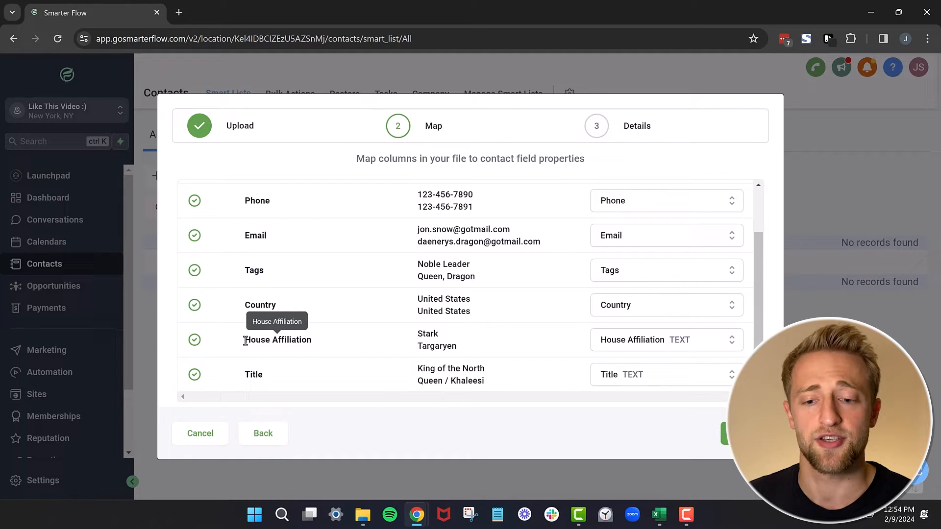
double_click(277, 339)
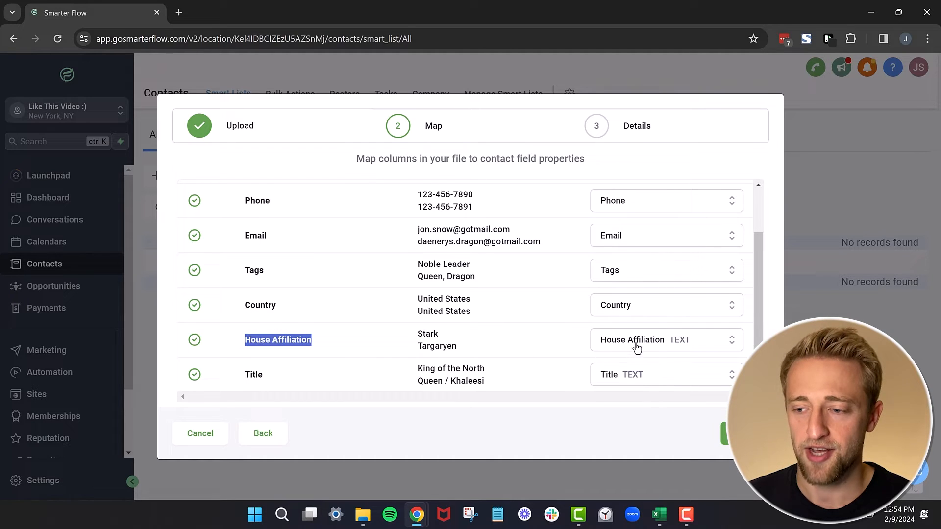
mouse_move(528, 364)
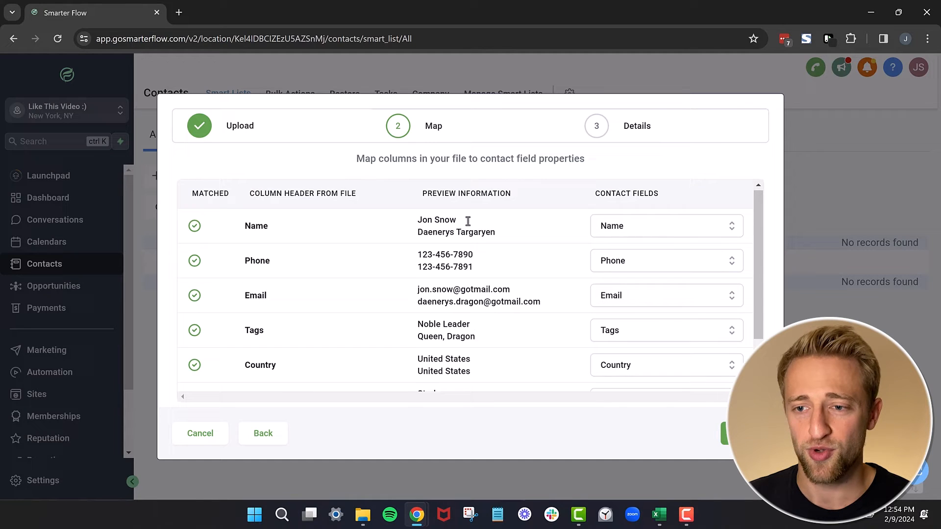
scroll("down", 3)
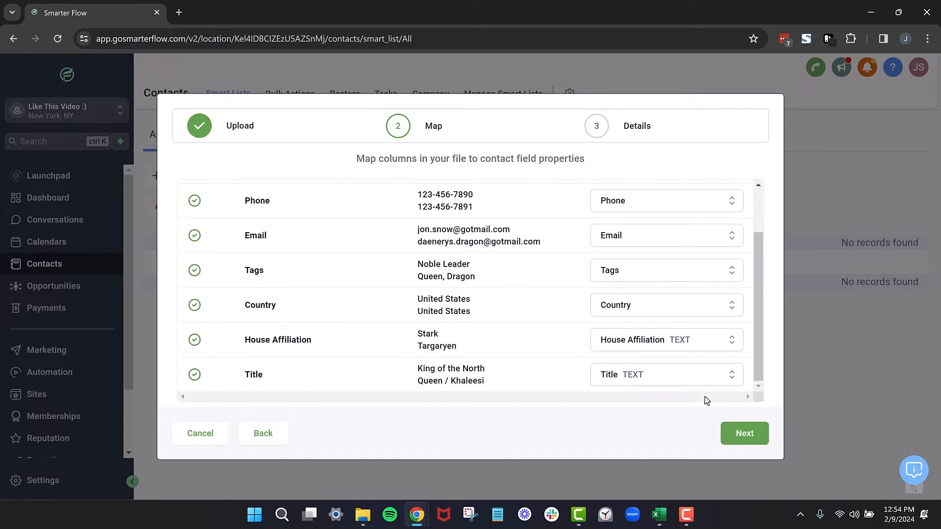
left_click(743, 433)
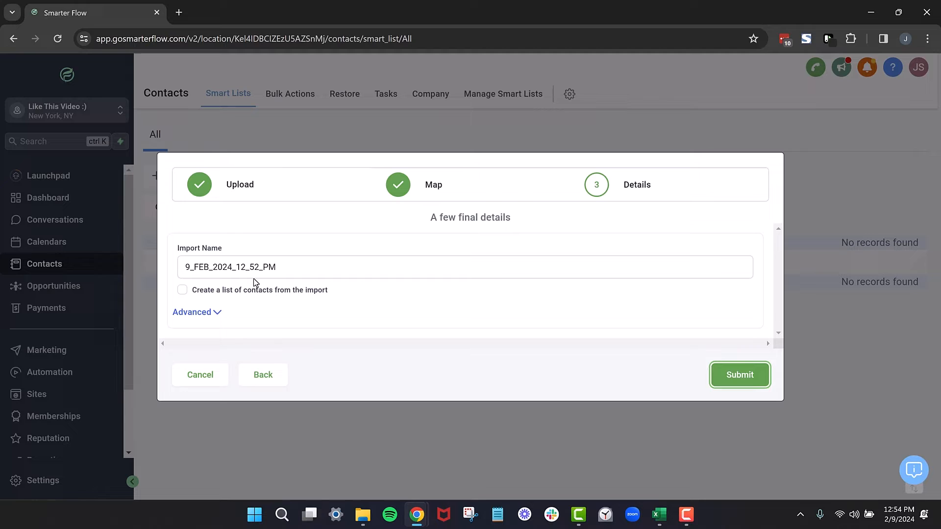
- Prefix the import name with GOT- so it reads 'GOT- 9_FEB_2024_12_52_PM'
left_click(294, 267)
type("SOT")
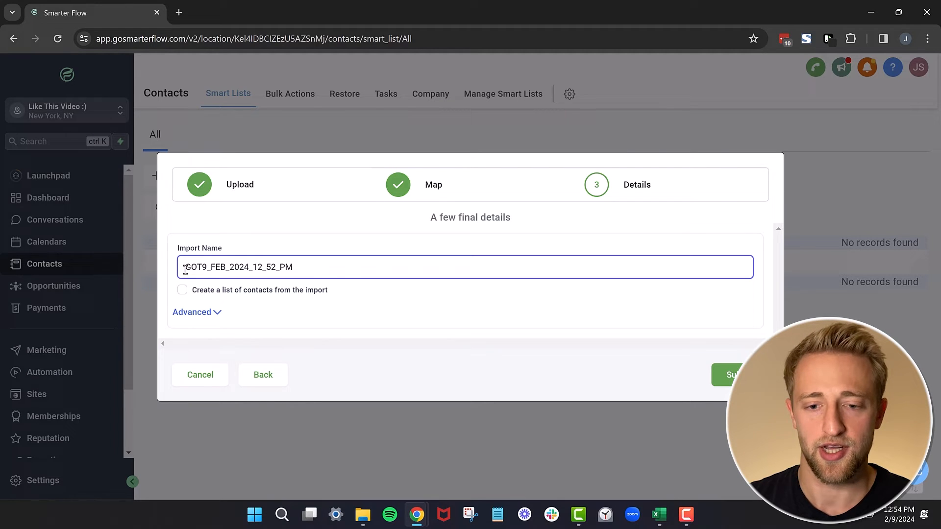
type("-")
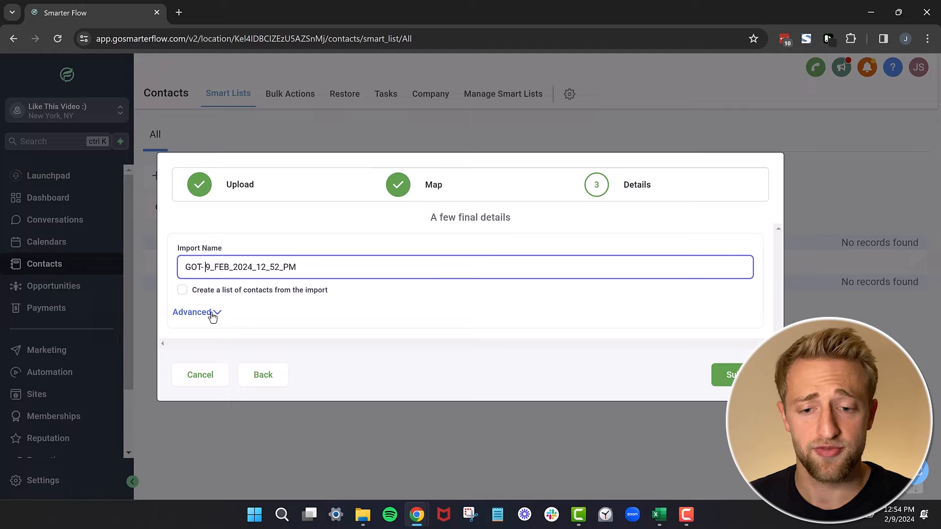
left_click(196, 312)
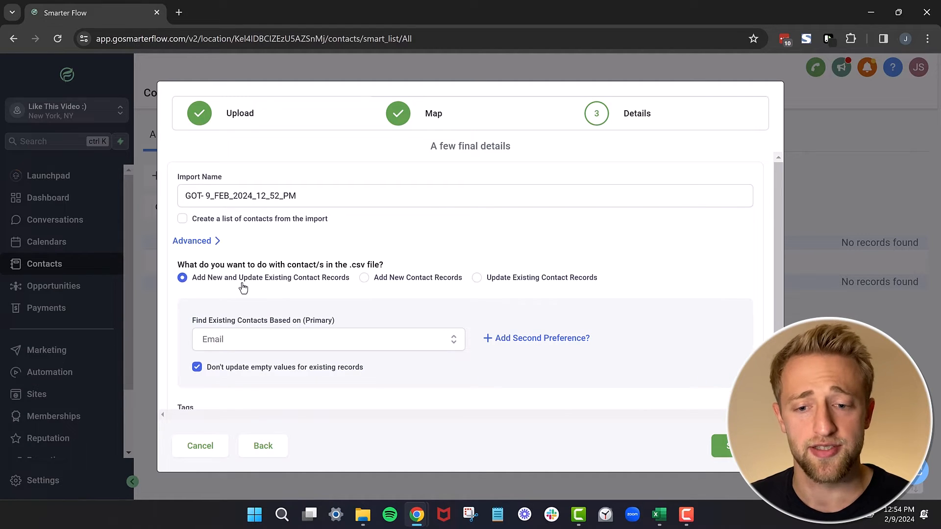
mouse_move(395, 300)
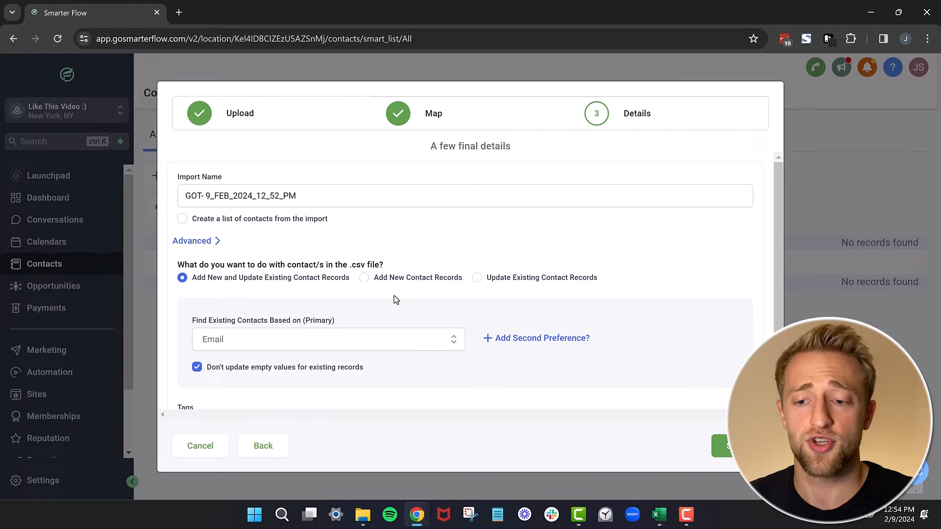
mouse_move(368, 283)
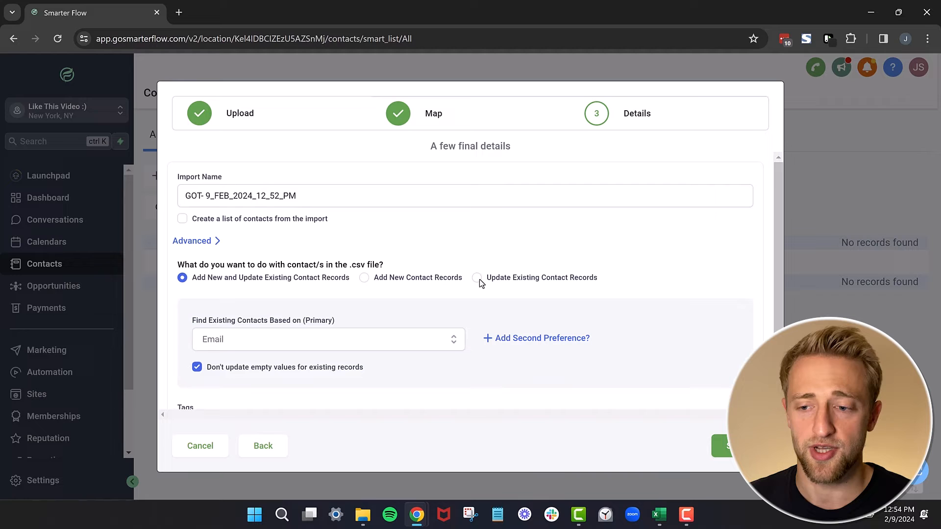
mouse_move(385, 289)
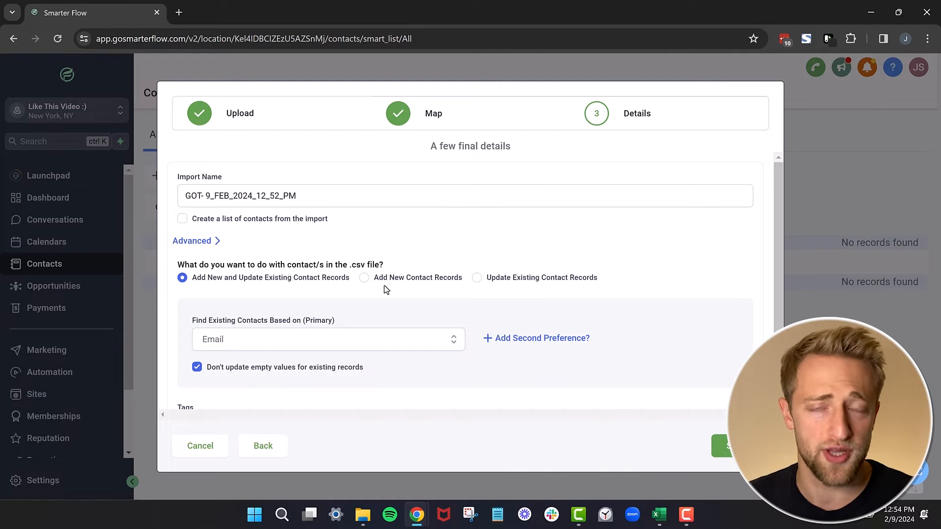
mouse_move(329, 294)
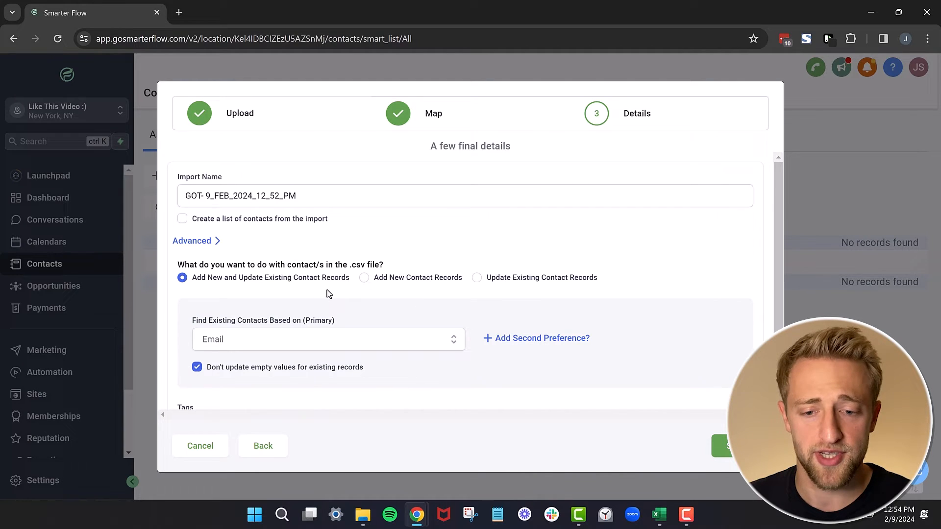
- Match existing contacts by Email, with Phone added as the second preference
scroll("down", 3)
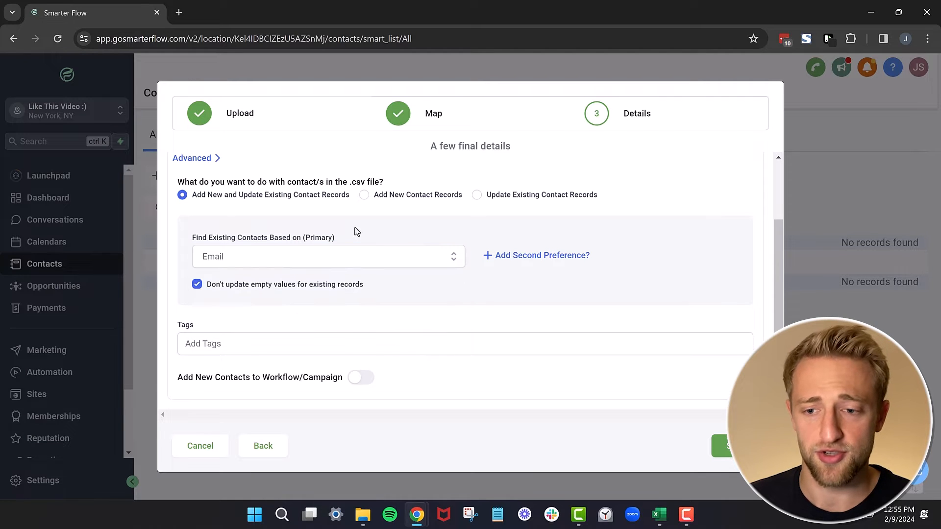
left_click(535, 254)
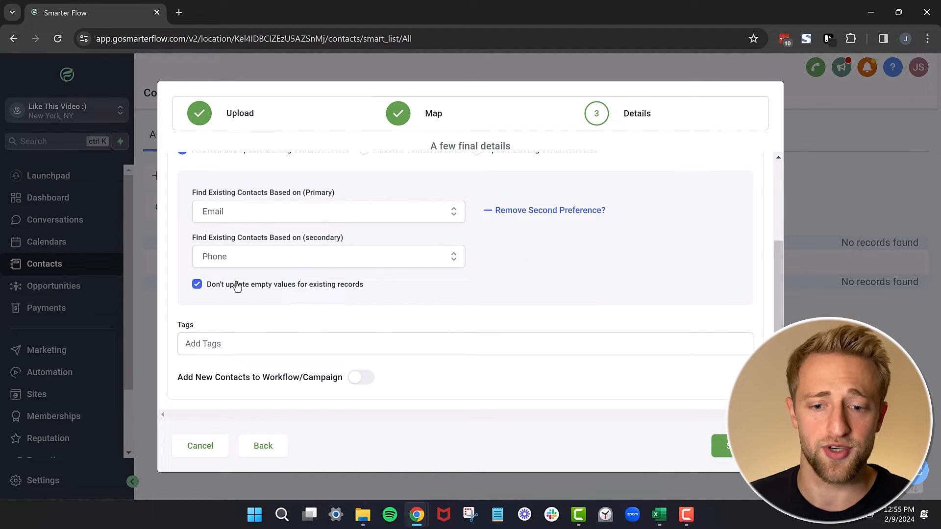
mouse_move(245, 309)
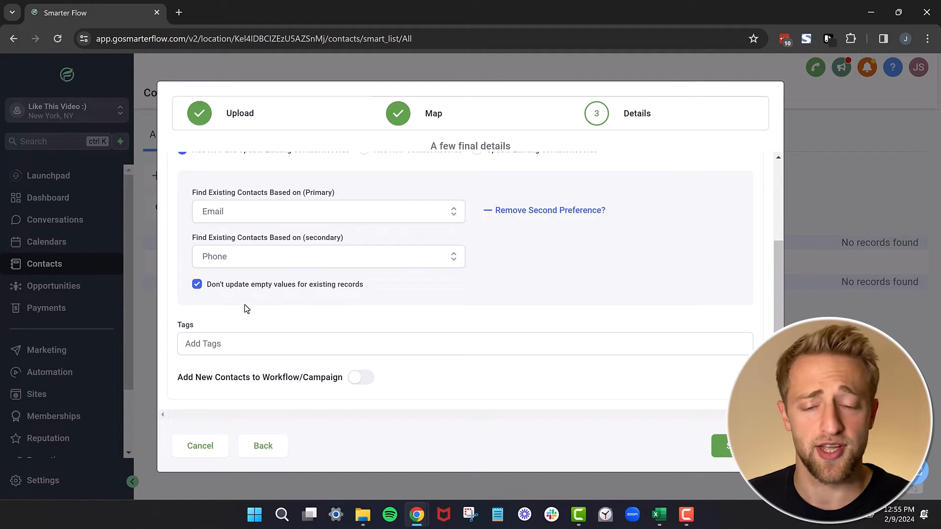
mouse_move(228, 312)
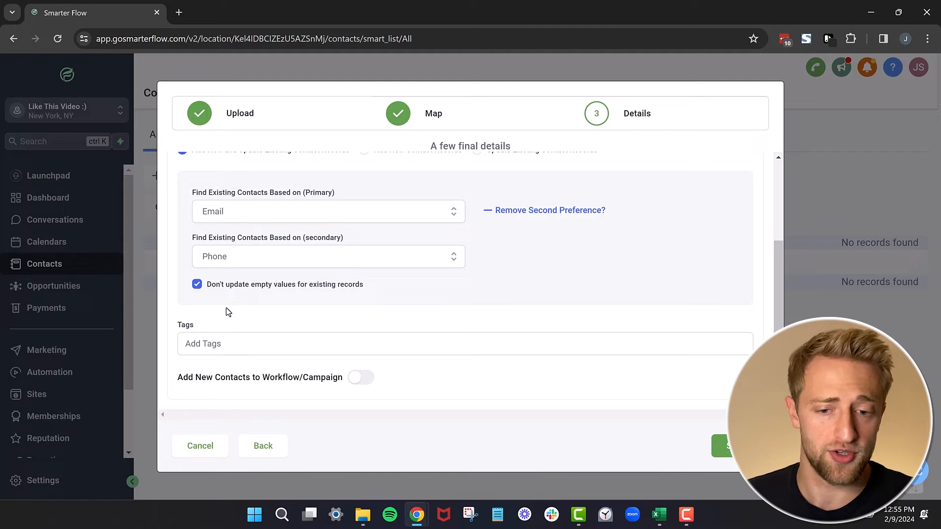
mouse_move(225, 312)
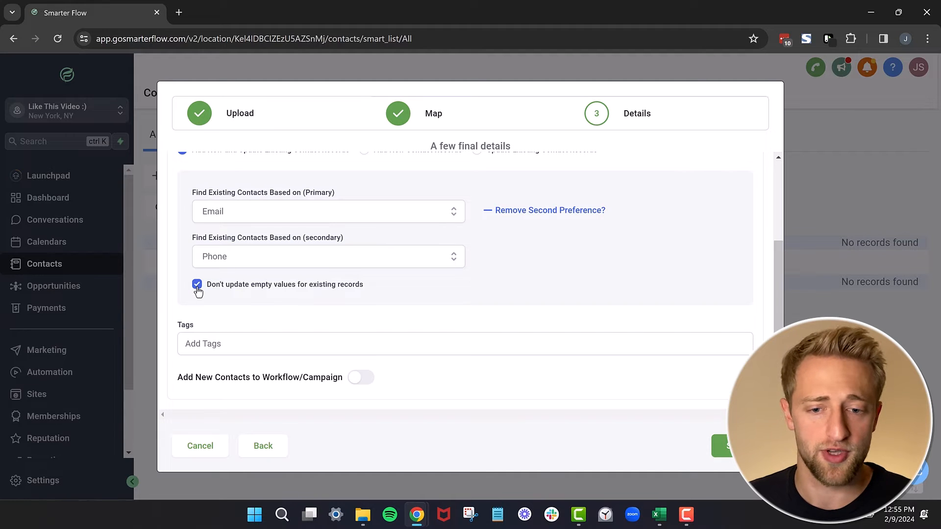
mouse_move(219, 326)
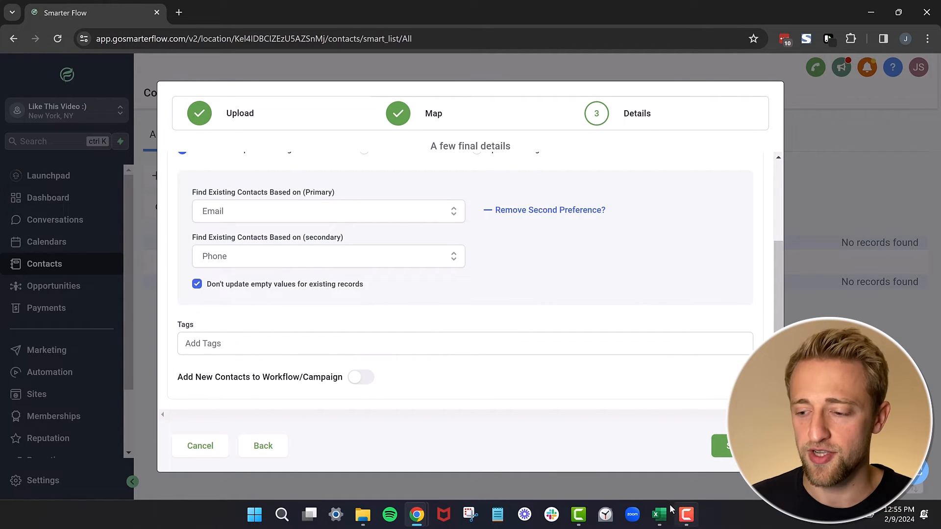
left_click(658, 515)
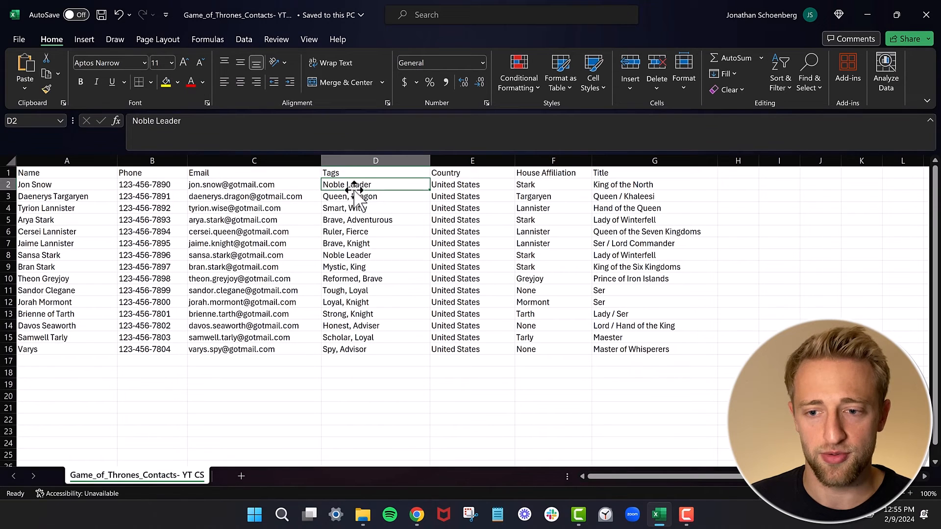
left_click(374, 196)
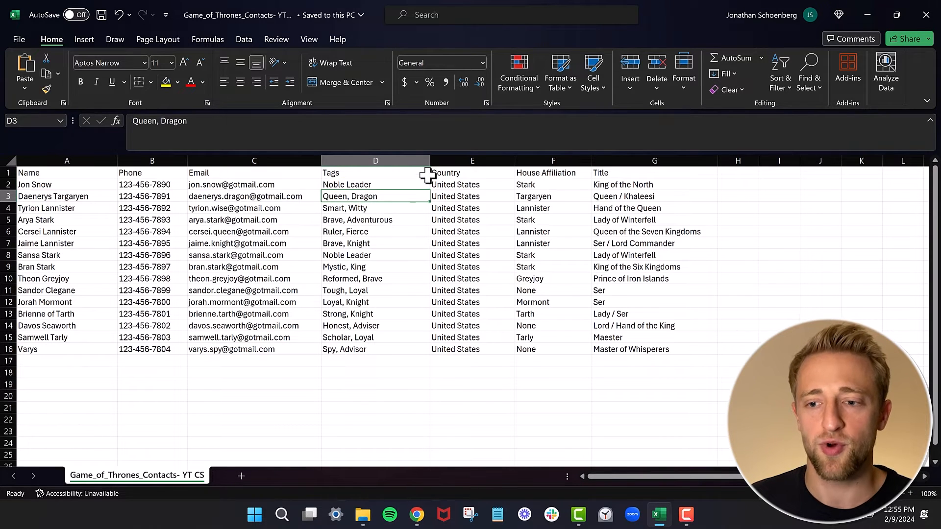
mouse_move(399, 197)
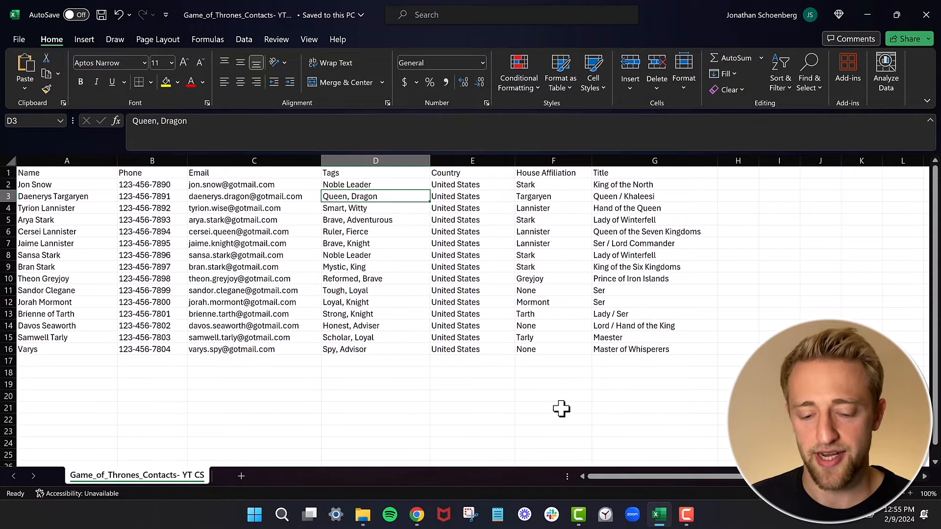
left_click(416, 515)
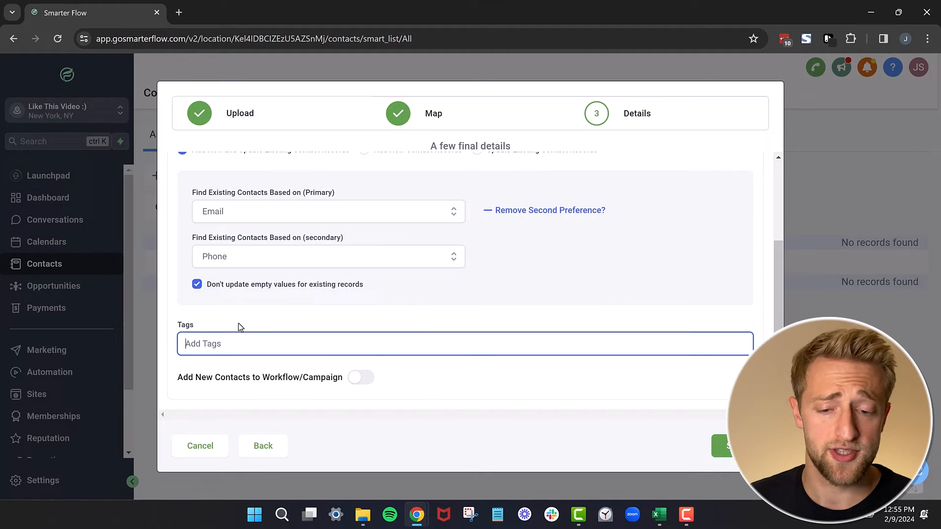
- Tag imported contacts with gameofthrones and leave workflow/campaign enrollment off
type("game")
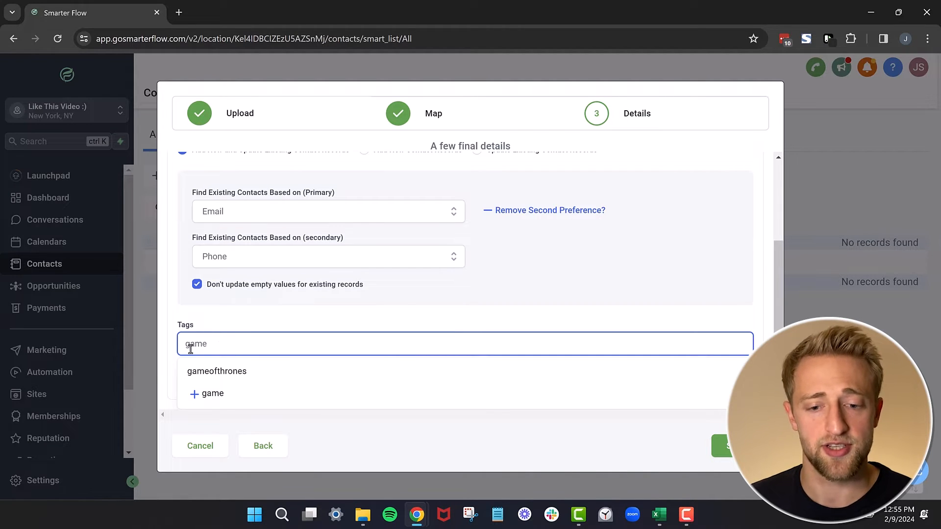
mouse_move(232, 371)
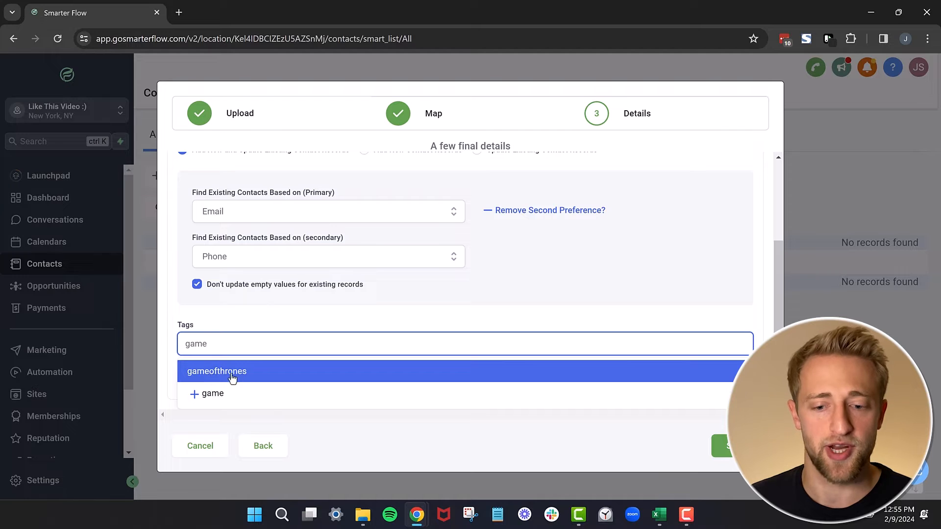
mouse_move(207, 394)
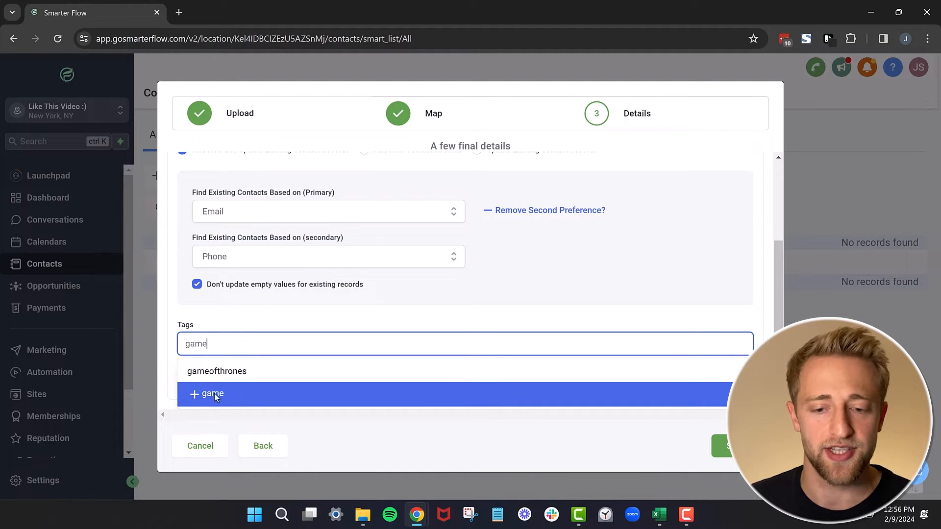
left_click(216, 371)
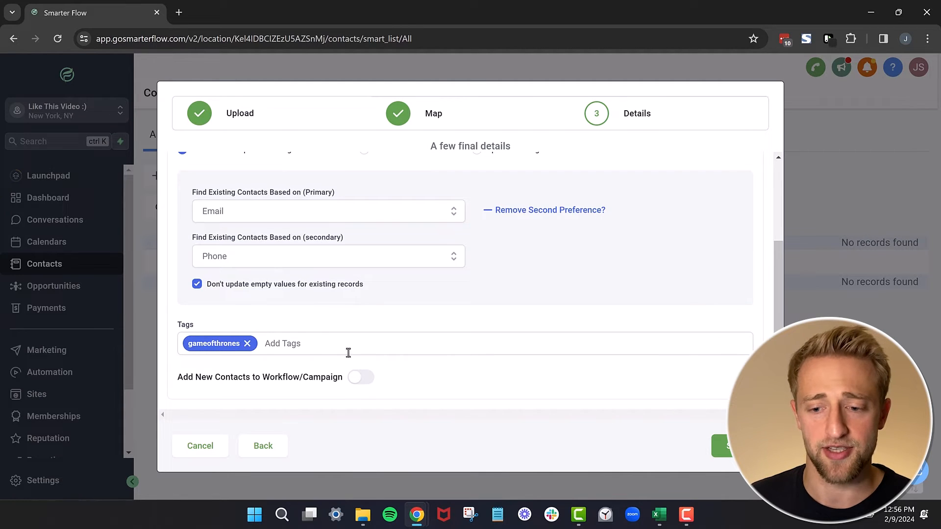
left_click(361, 377)
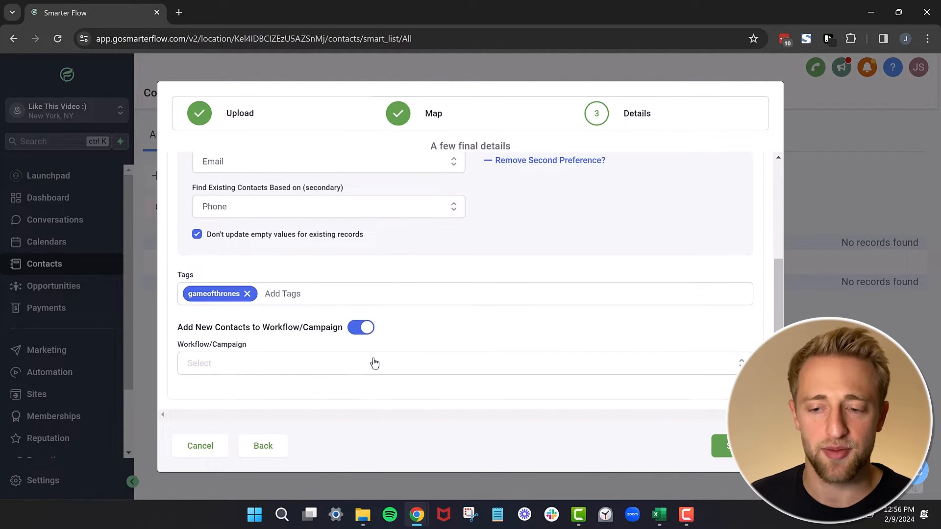
left_click(374, 363)
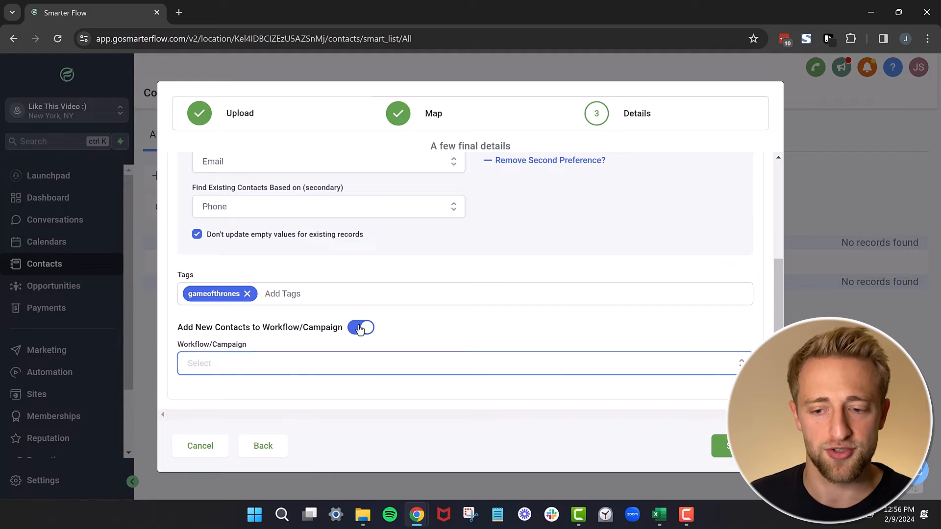
left_click(360, 328)
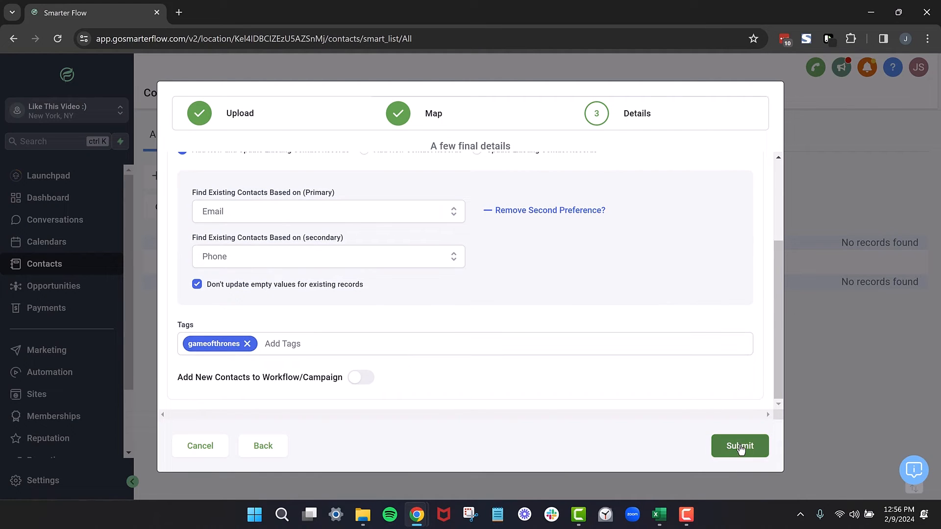
- Submit the import and confirm the GOT- import shows Complete under Bulk Actions
left_click(740, 446)
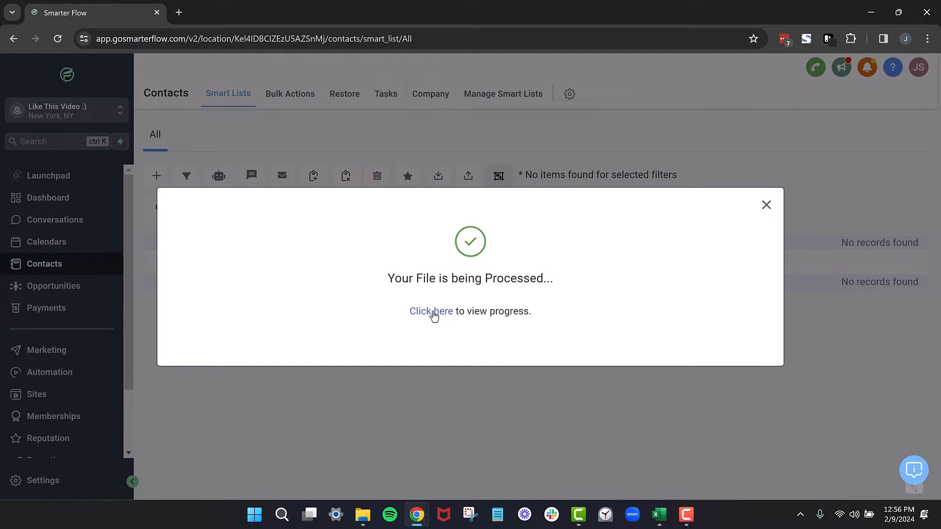
left_click(430, 310)
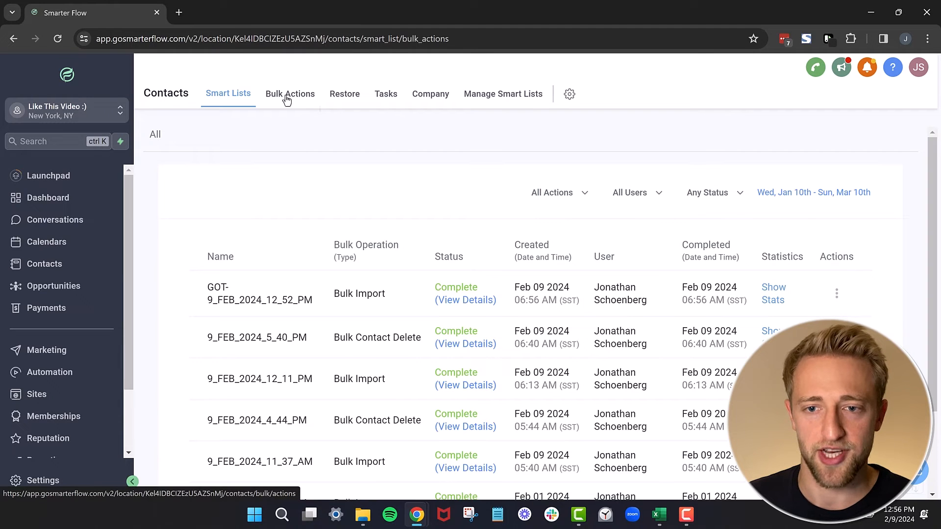
left_click(290, 94)
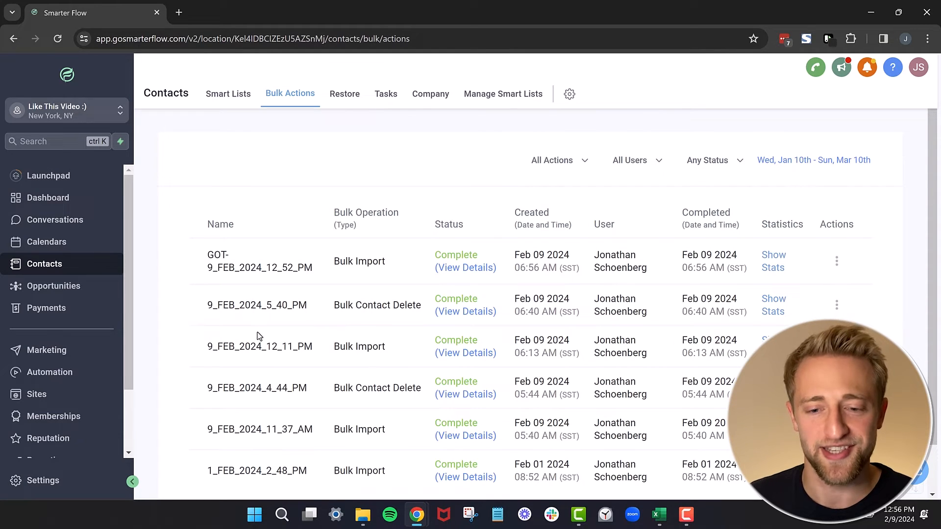
mouse_move(224, 278)
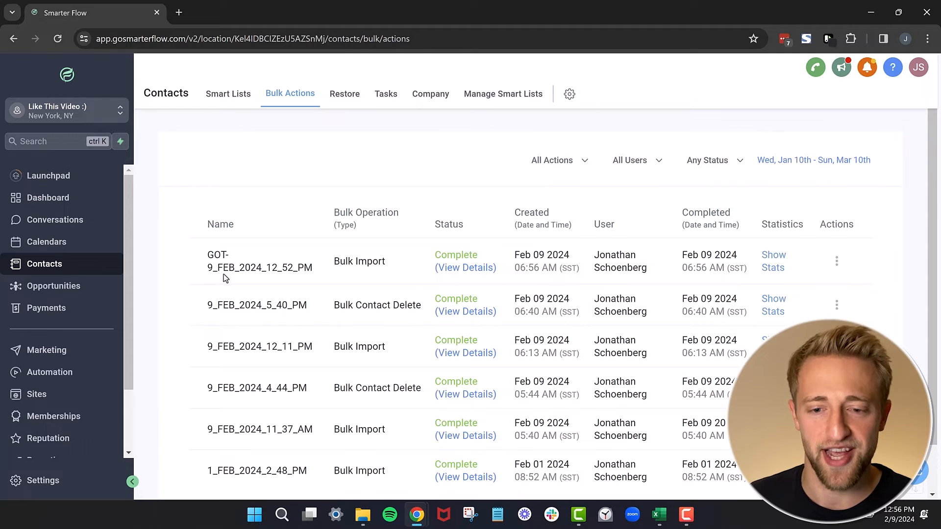
double_click(217, 255)
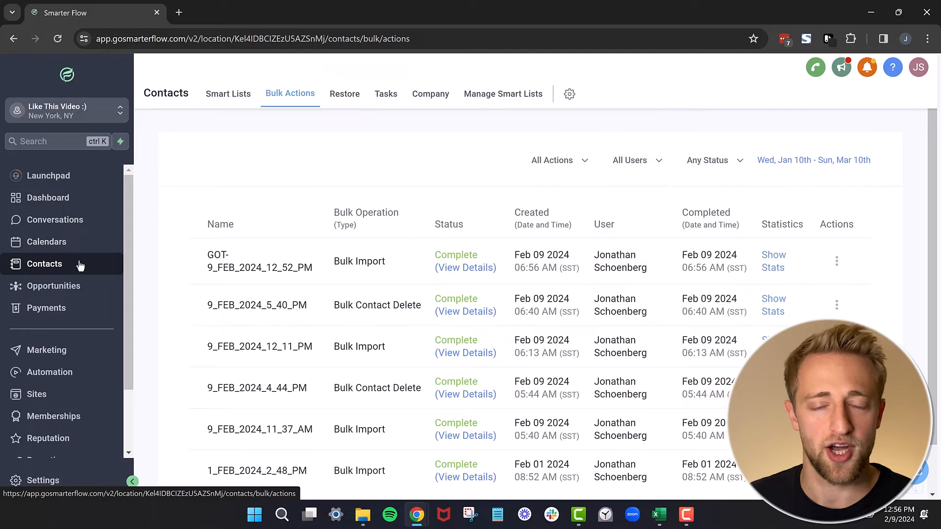
- Open the All contacts list showing the 15 imported Game of Thrones records
left_click(227, 94)
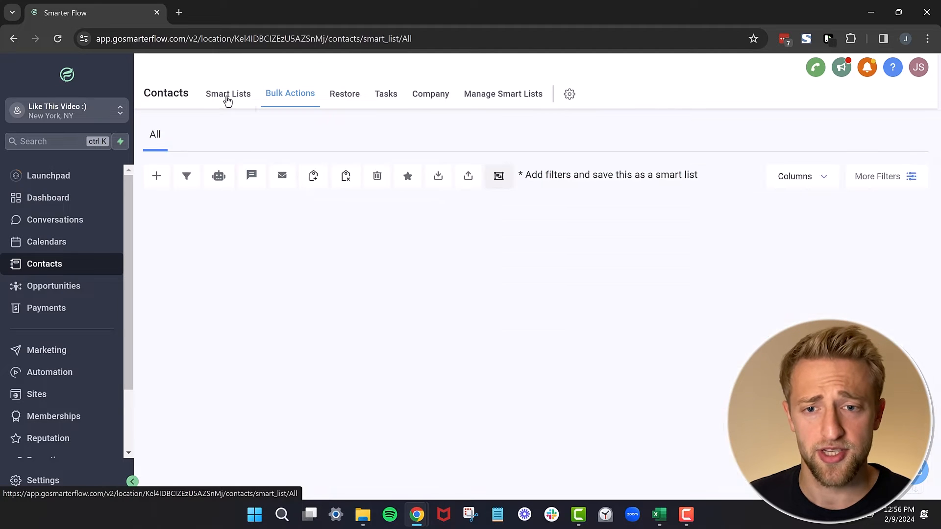
left_click(227, 94)
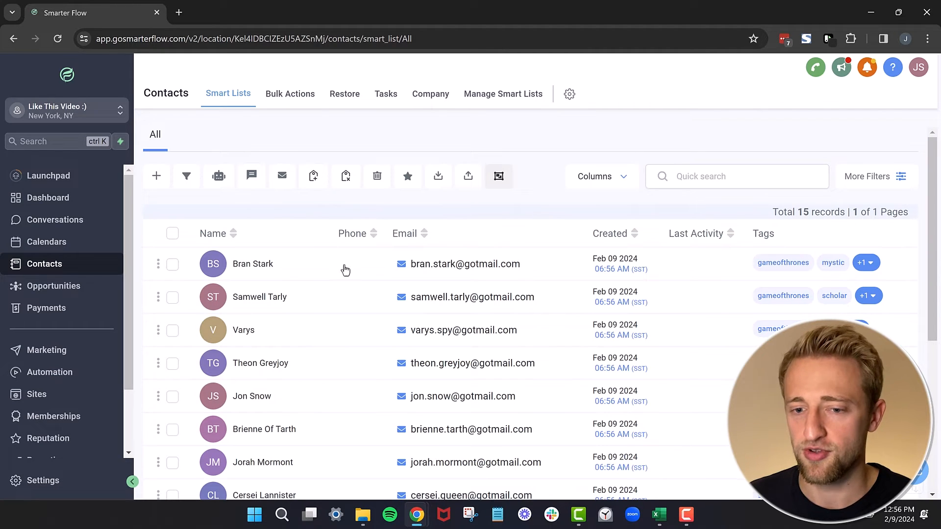
mouse_move(466, 264)
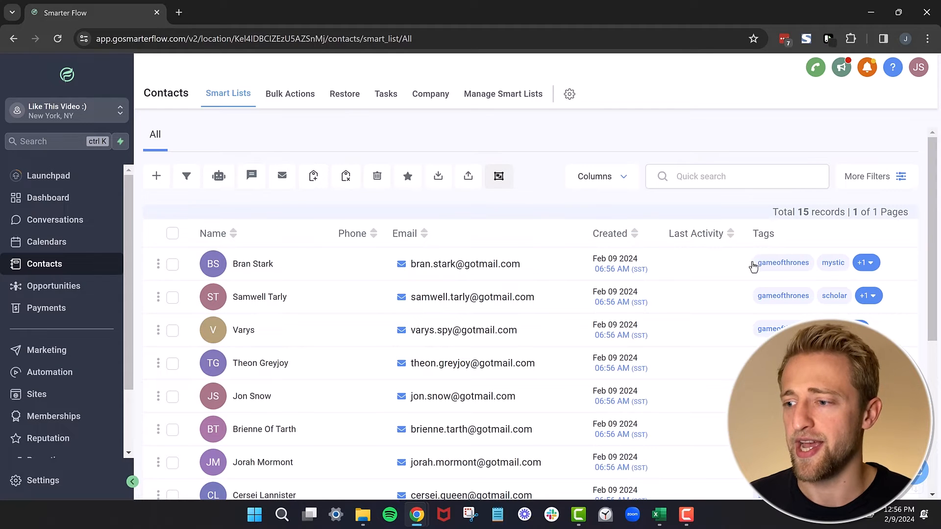
mouse_move(776, 270)
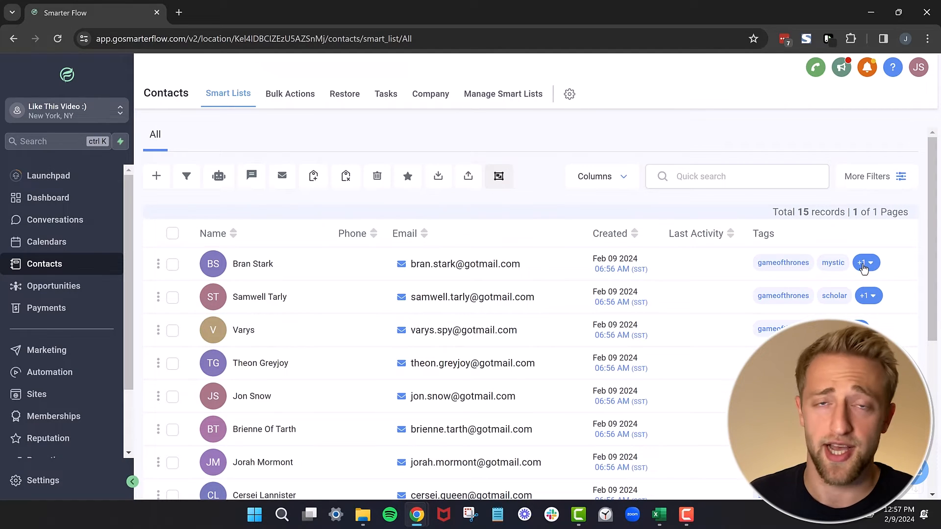
mouse_move(547, 199)
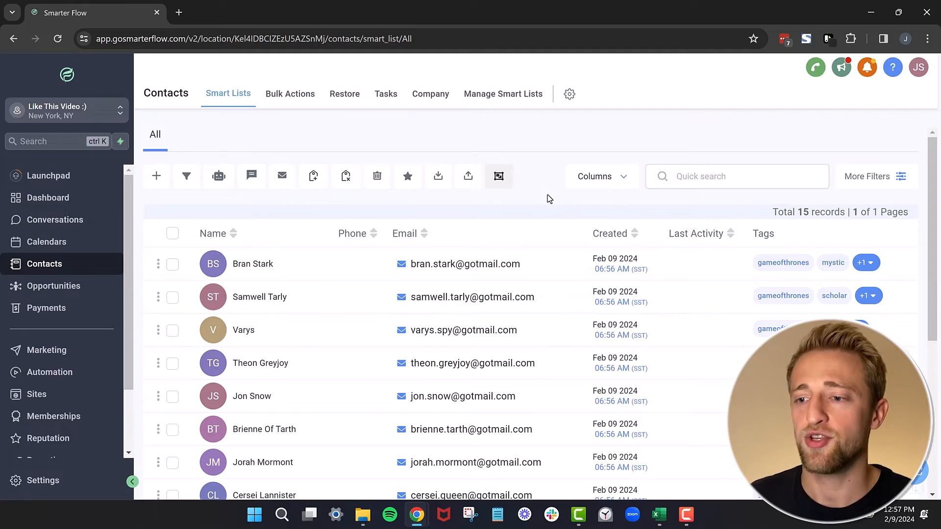
mouse_move(538, 185)
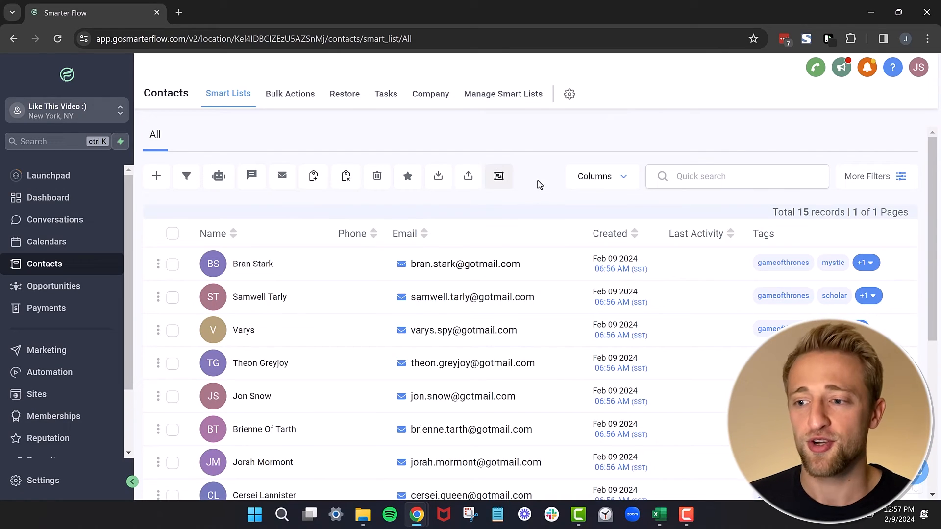
mouse_move(599, 180)
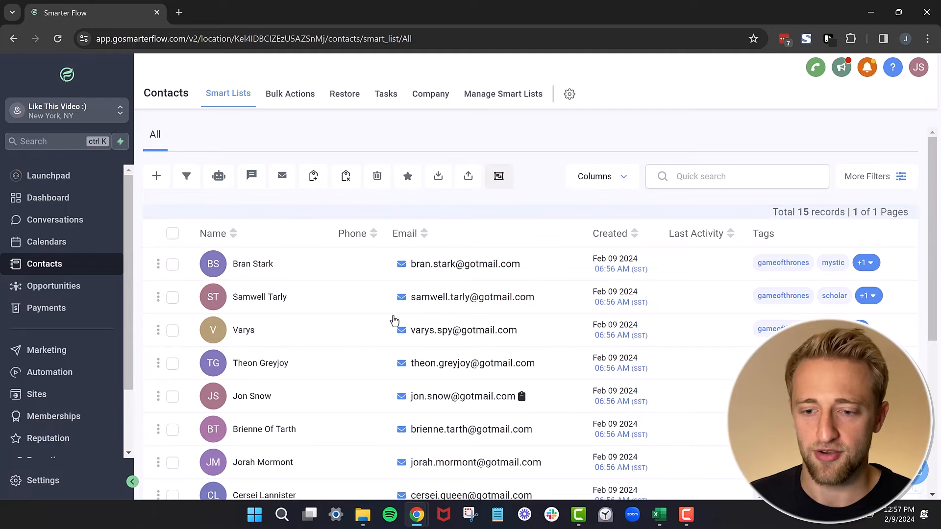
mouse_move(609, 184)
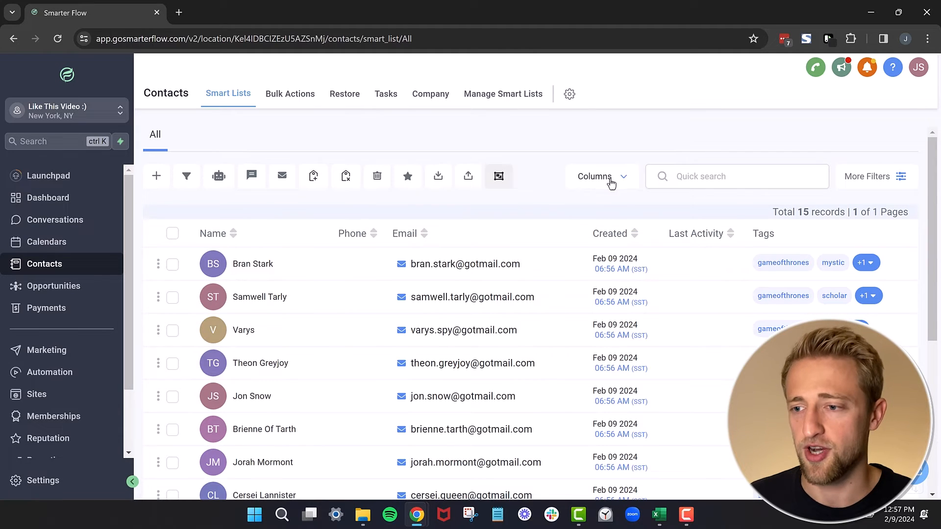
- Add House Affiliation and Title columns to the contacts table
left_click(600, 176)
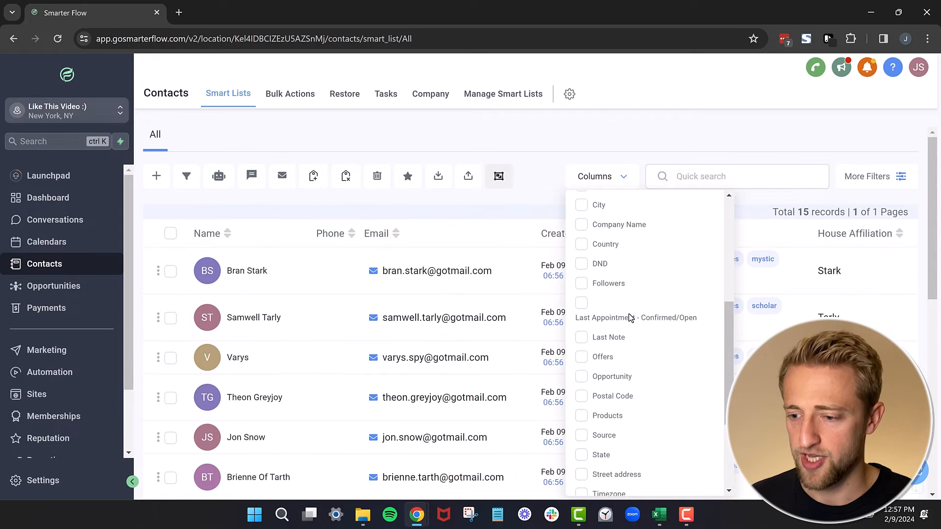
left_click(580, 399)
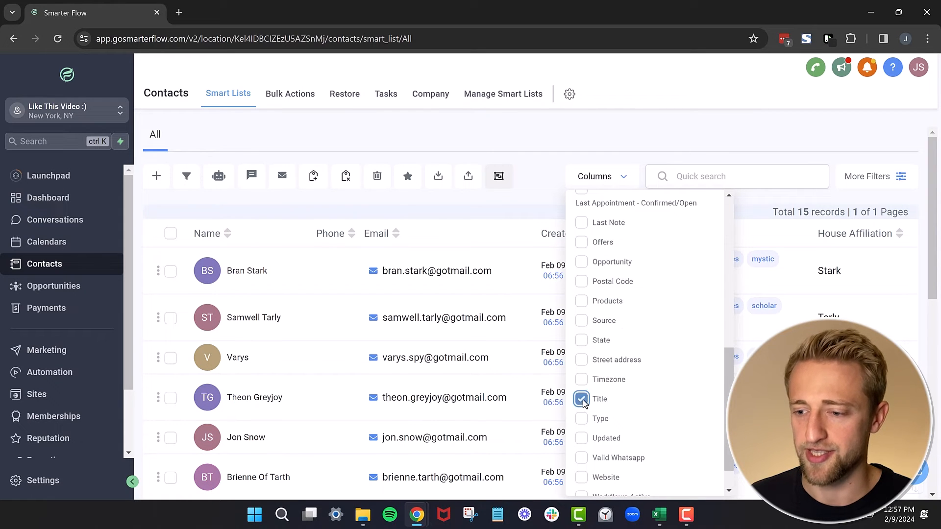
left_click(580, 399)
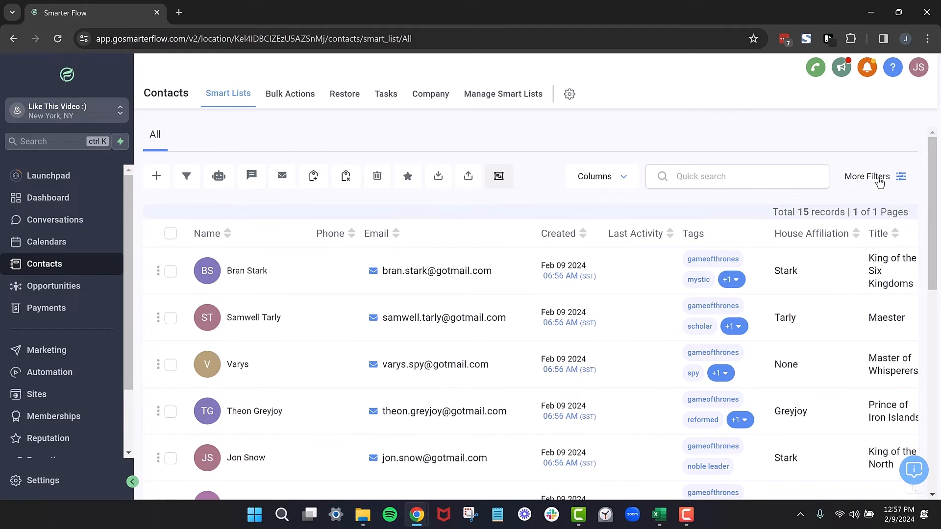
- Filter contacts by 'Full Name is not empty' and save the view as smart list 'GOT'
left_click(867, 177)
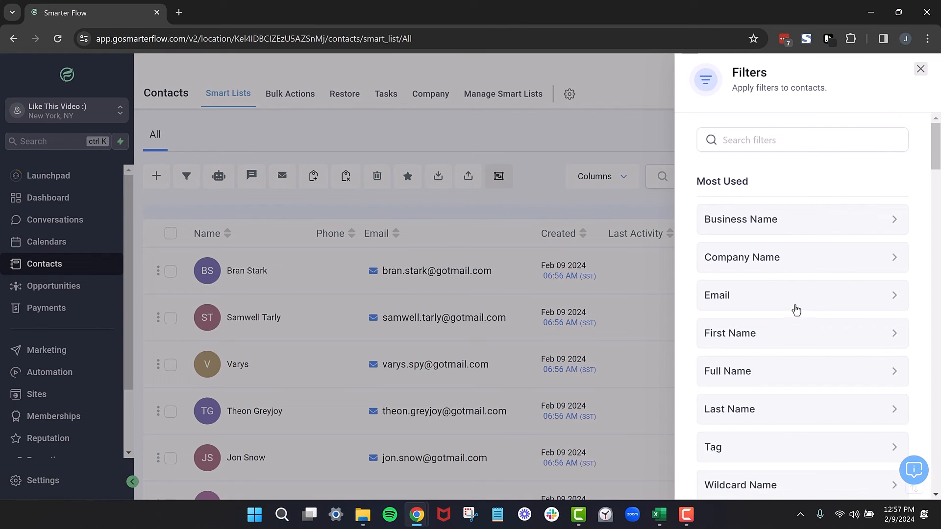
mouse_move(657, 276)
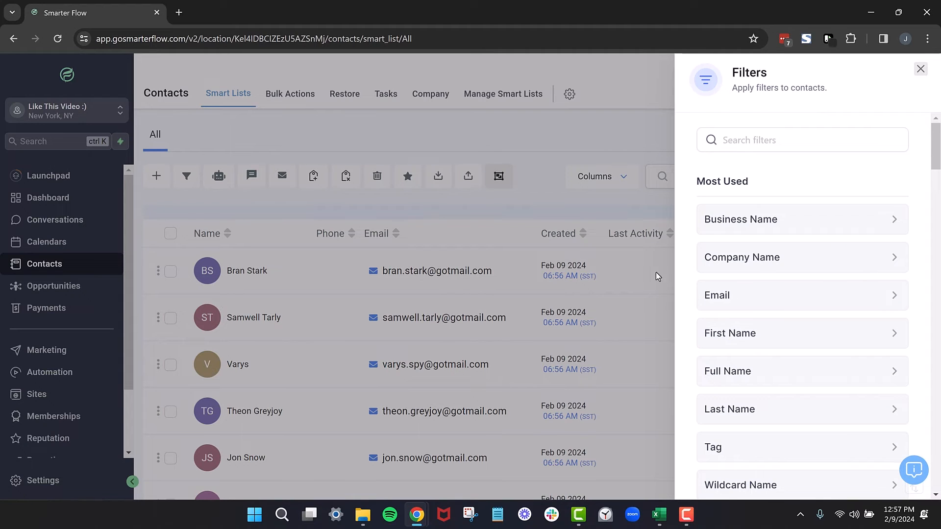
mouse_move(676, 316)
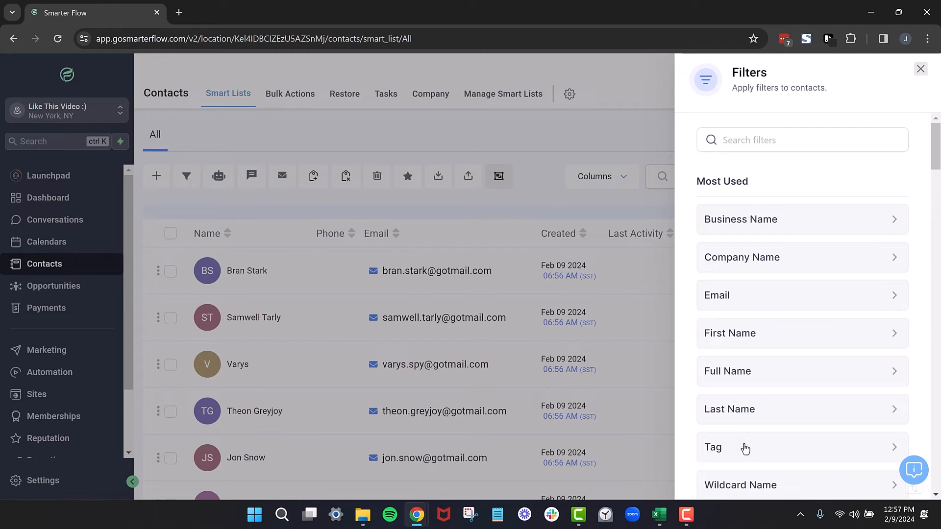
mouse_move(745, 374)
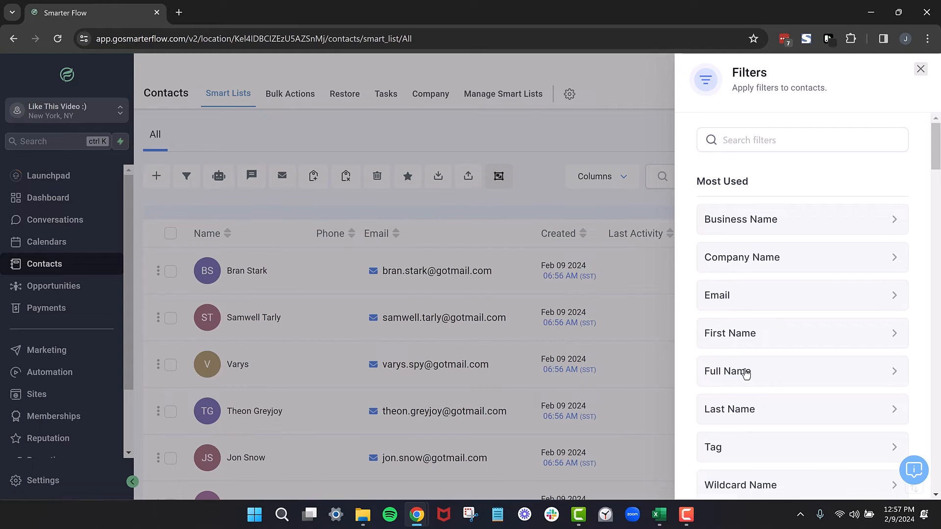
left_click(726, 371)
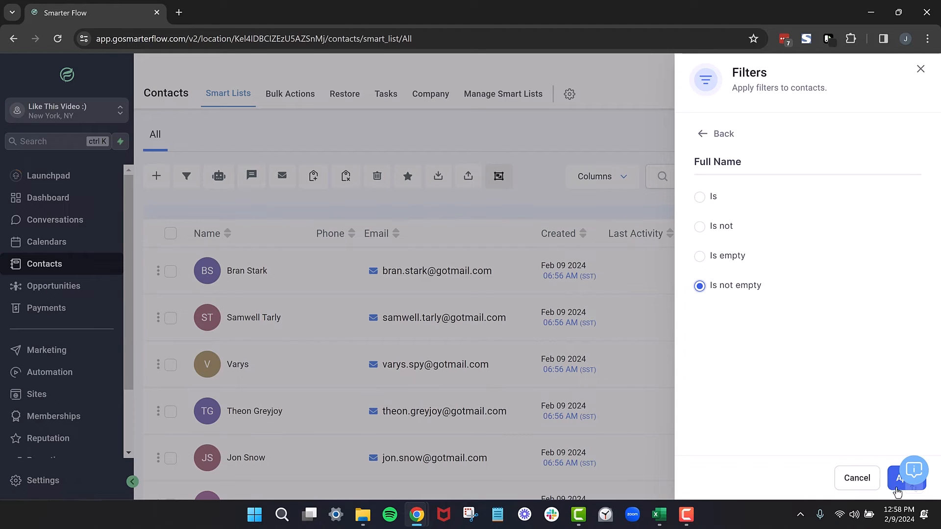
left_click(902, 478)
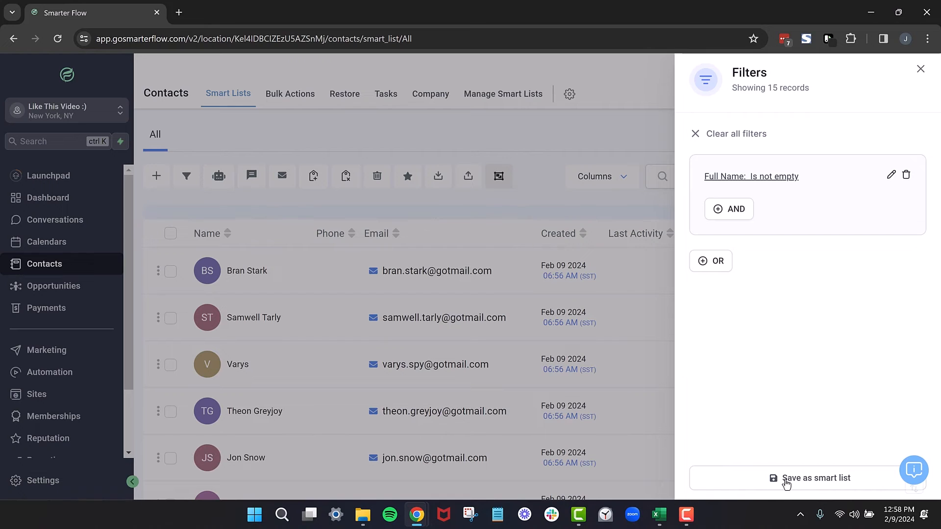
left_click(815, 477)
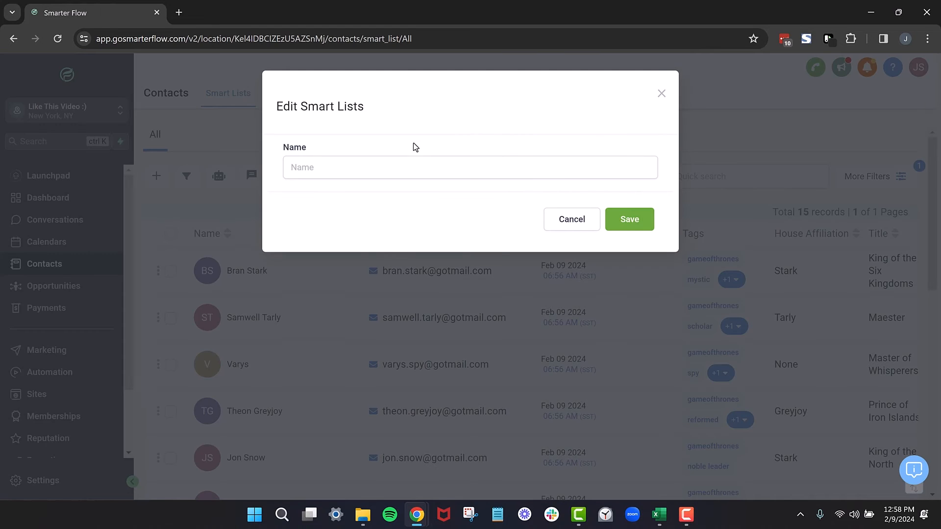
type("GOT")
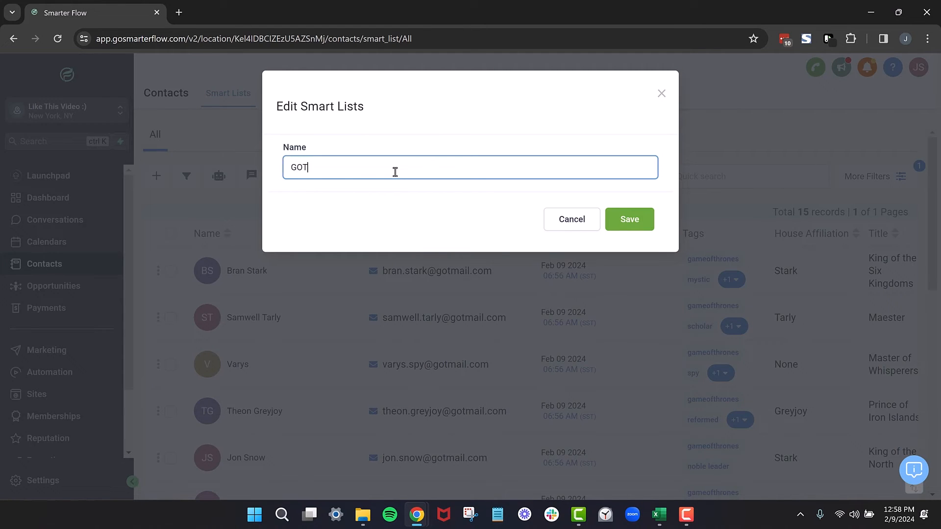
left_click(629, 219)
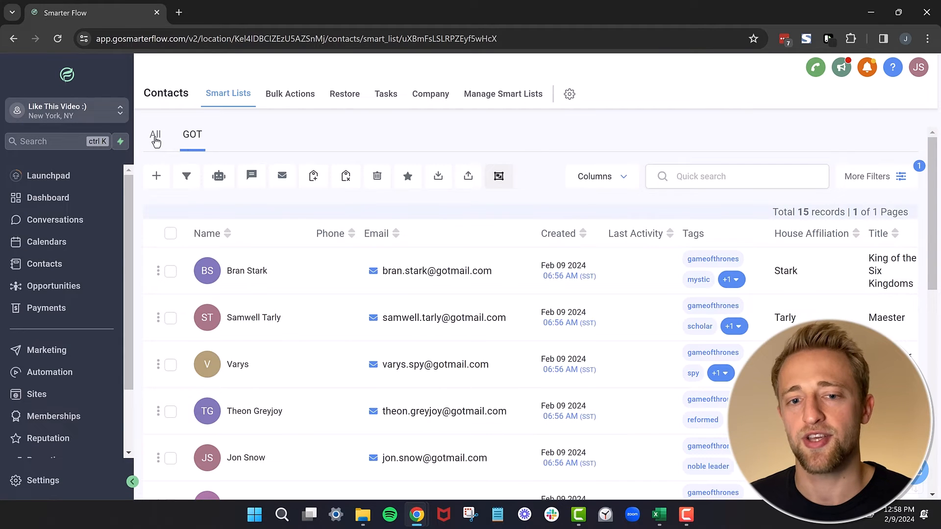
- Compare the All list with the GOT smart list's House Affiliation and Title columns
left_click(155, 135)
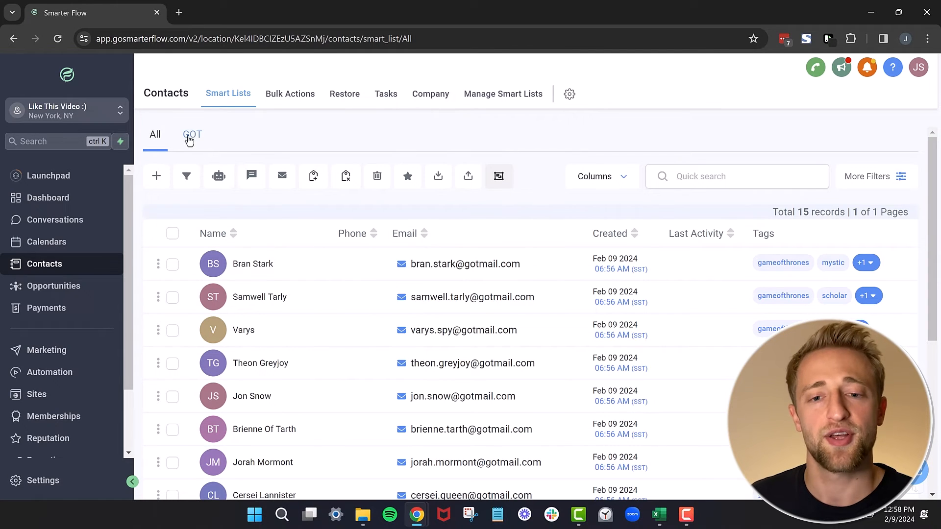
left_click(192, 134)
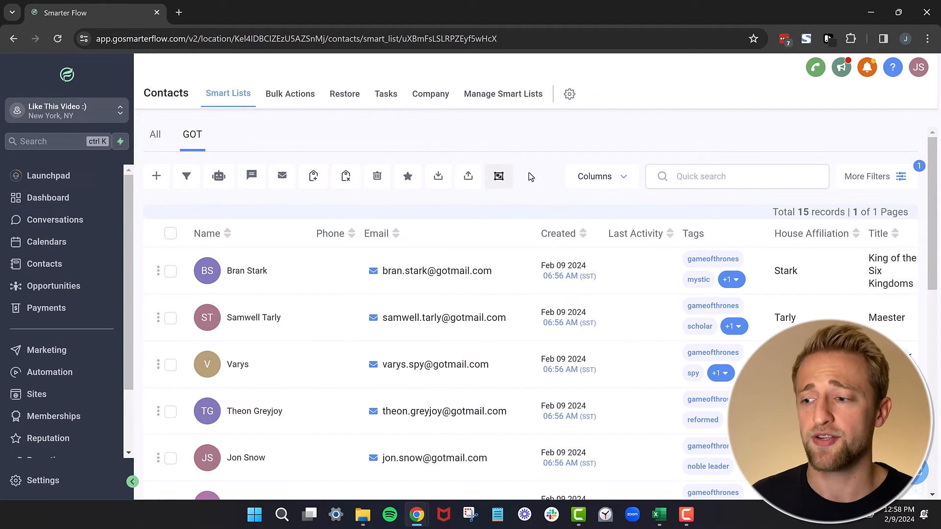
mouse_move(776, 238)
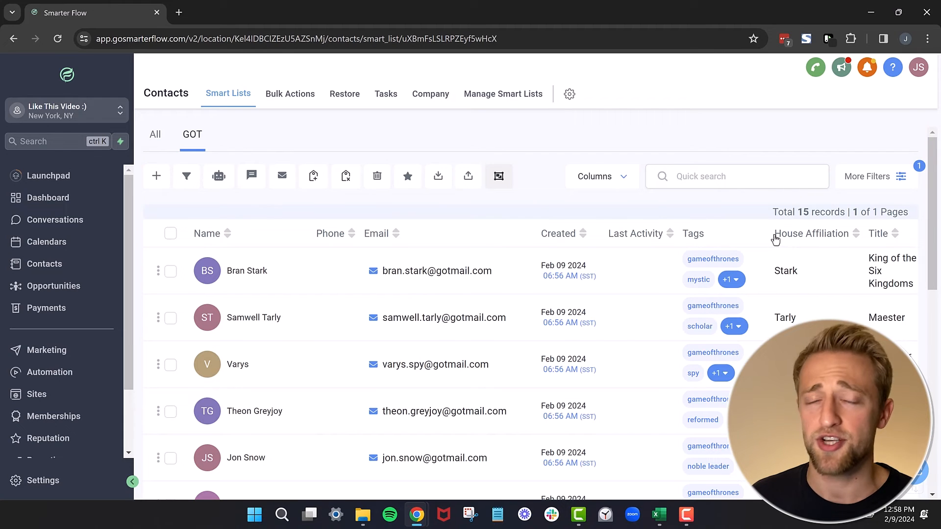
mouse_move(855, 239)
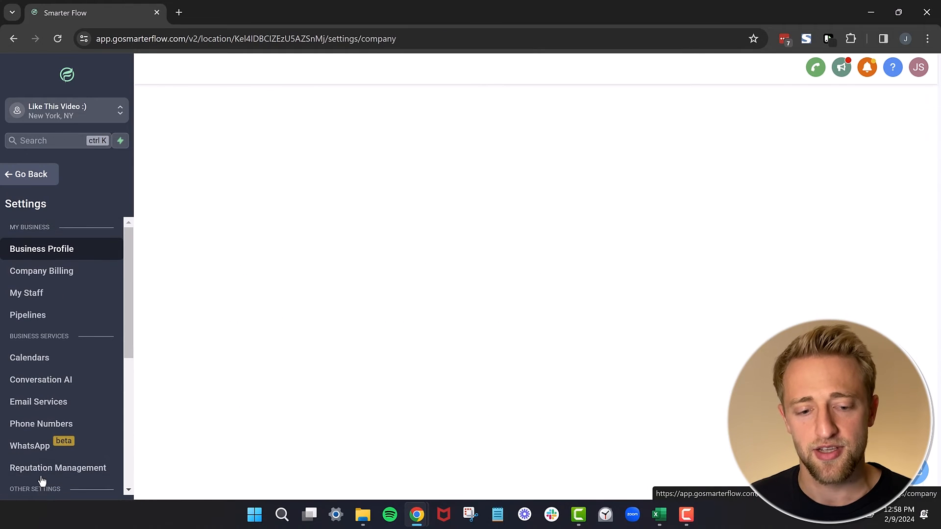
- Go to Custom Fields in settings and start adding a new field
scroll("down", 3)
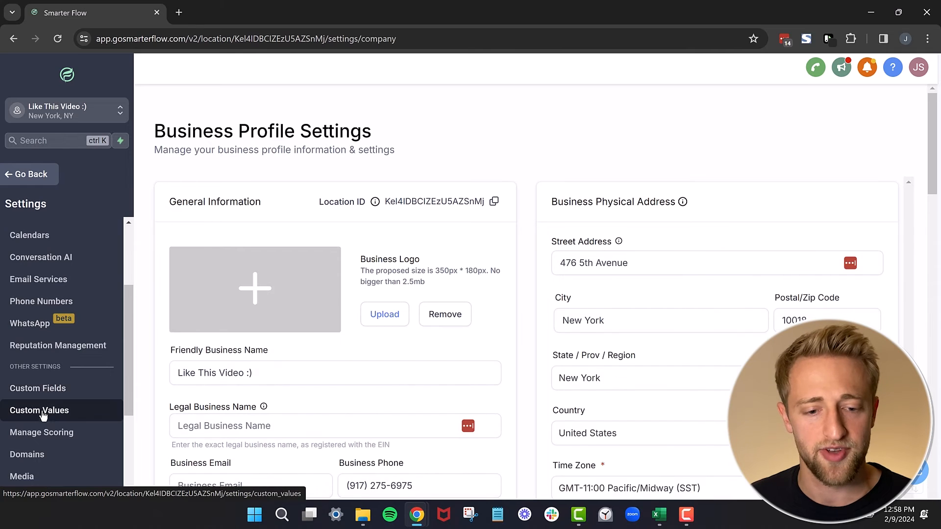
left_click(38, 388)
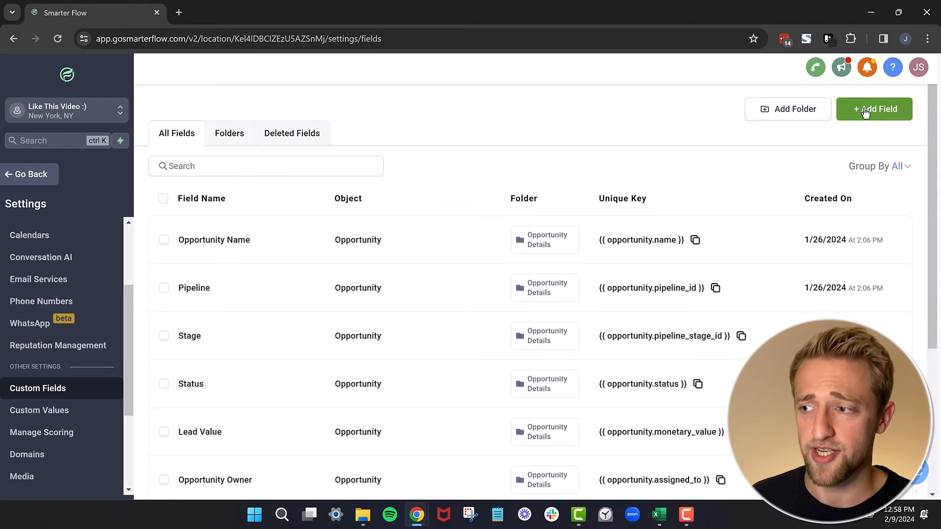
left_click(873, 109)
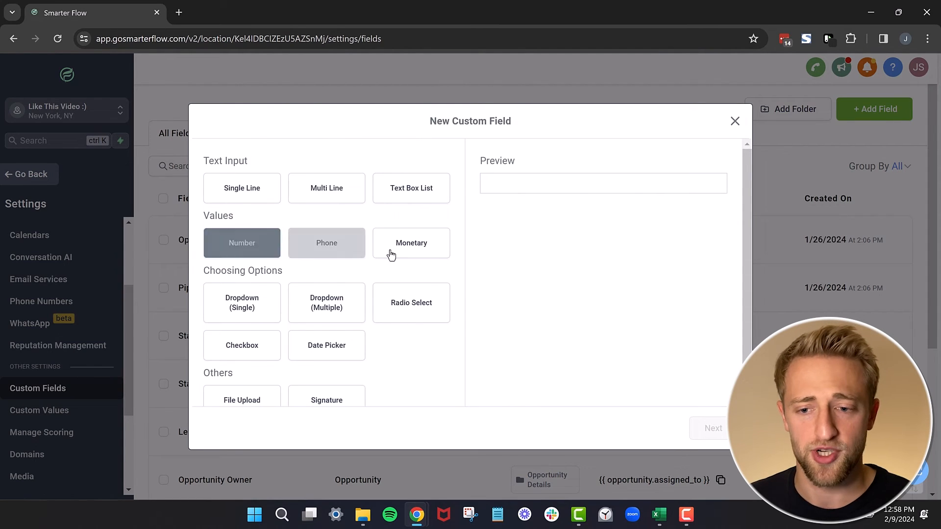
- Choose the Single Line field type and continue to the field details form
left_click(242, 303)
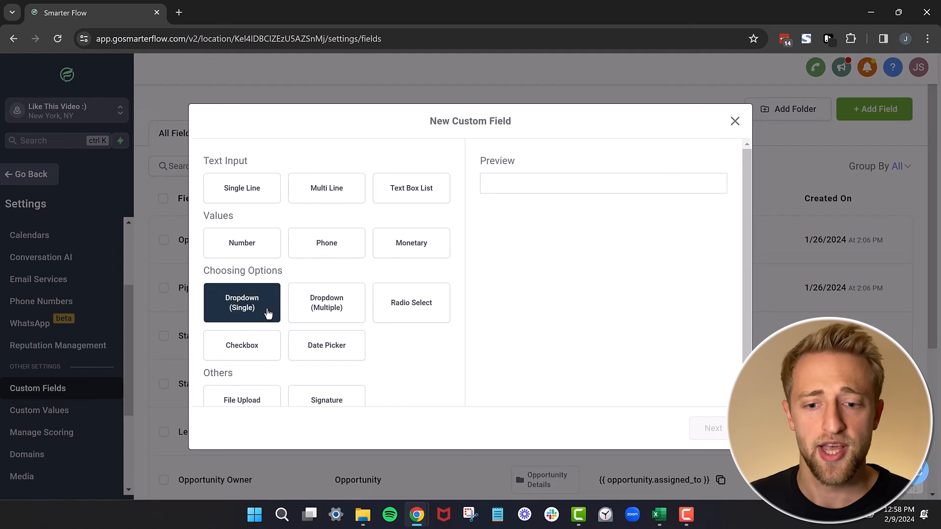
mouse_move(218, 289)
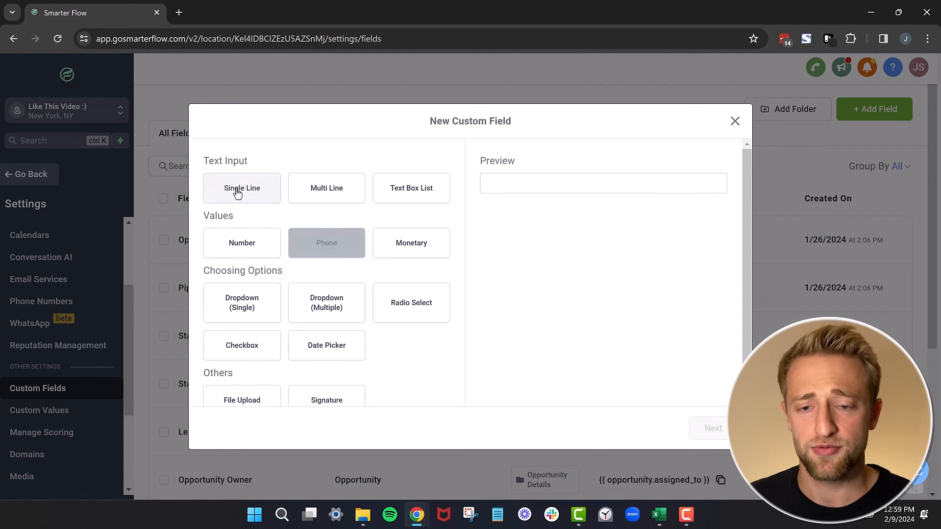
left_click(241, 188)
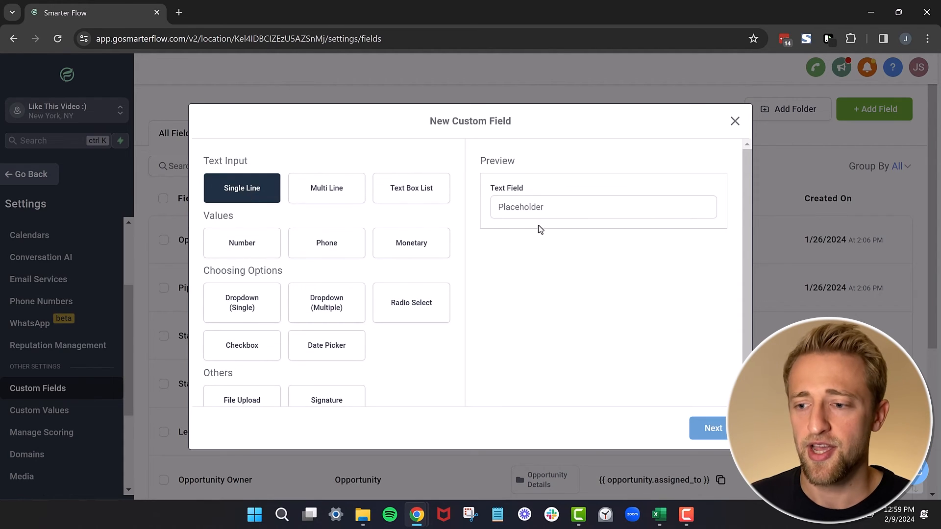
left_click(713, 428)
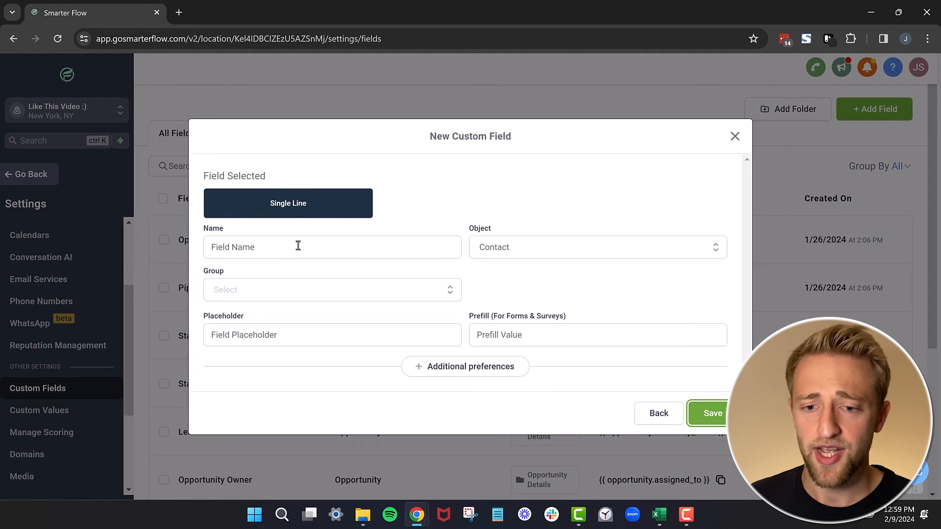
left_click(332, 246)
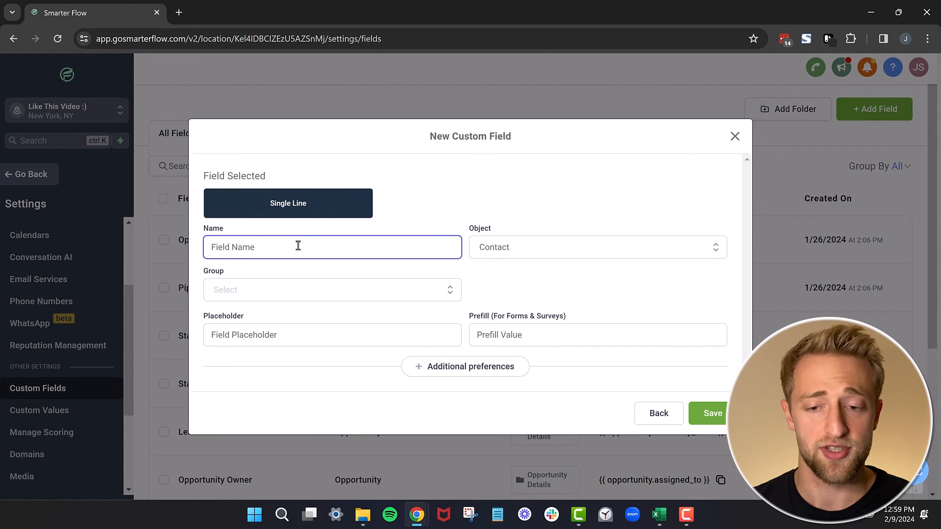
- Name the field 'Rank' and place it in the Additional Info group
left_click(713, 413)
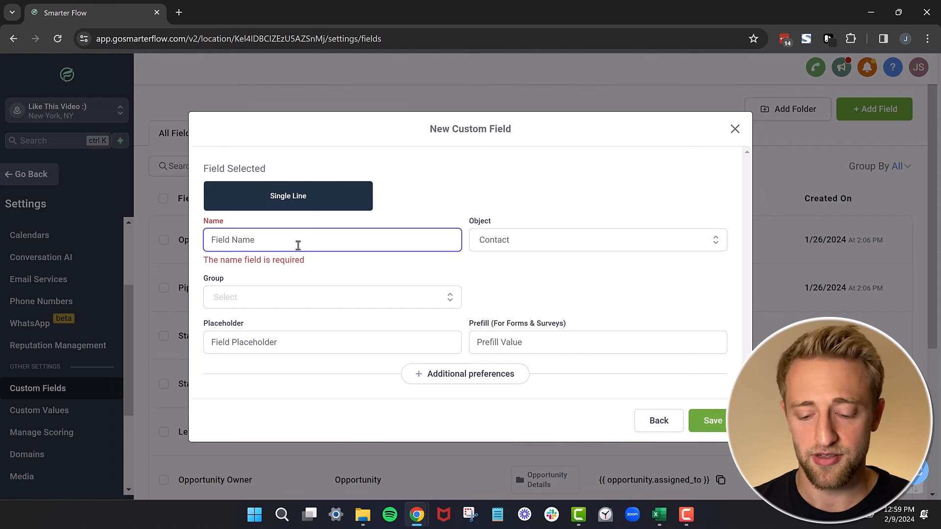
type("Rank")
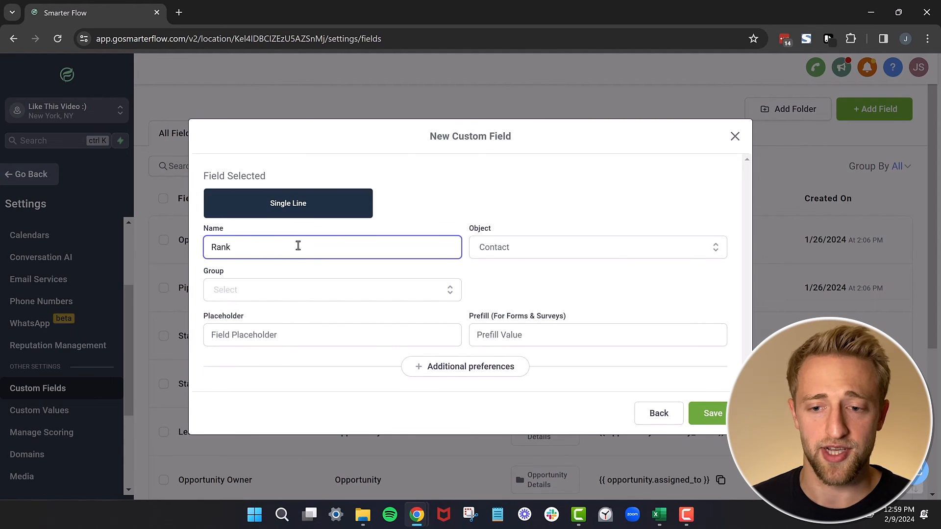
left_click(597, 247)
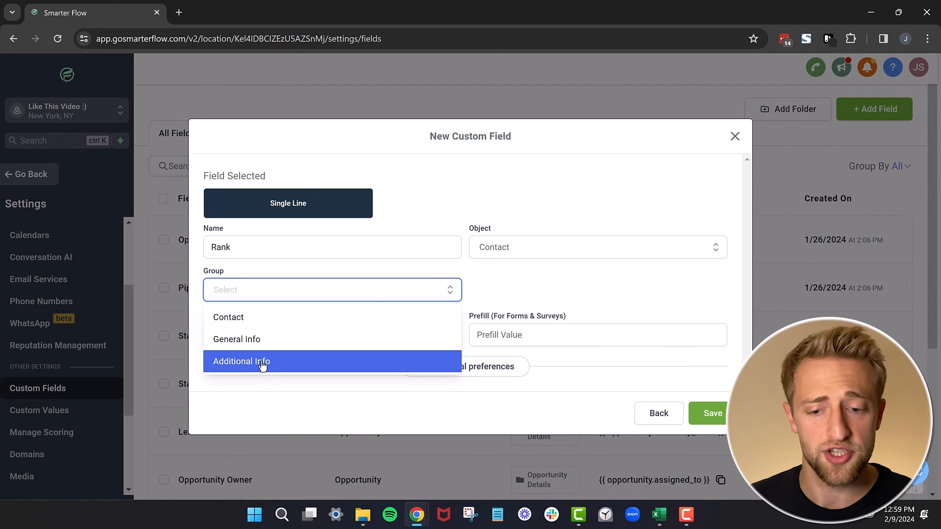
left_click(241, 360)
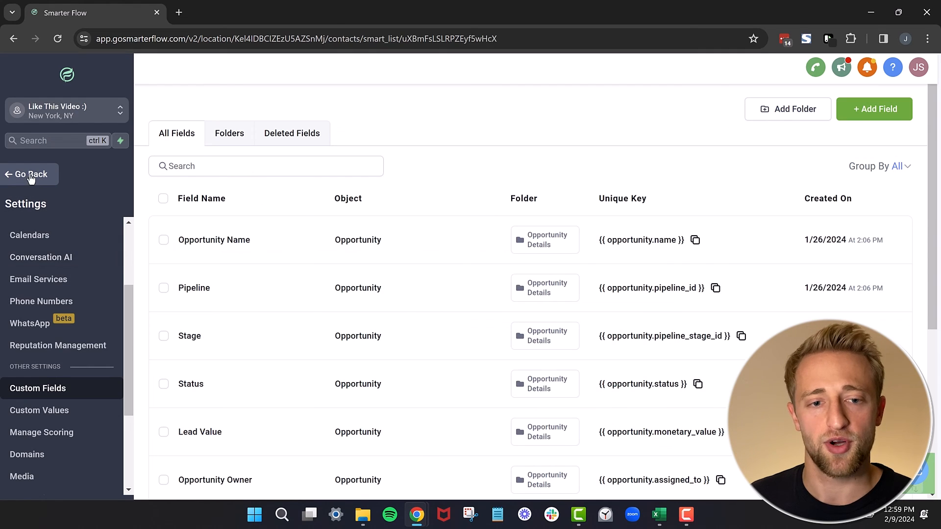
- Return to All contacts and find Rank in the Columns dropdown
left_click(29, 174)
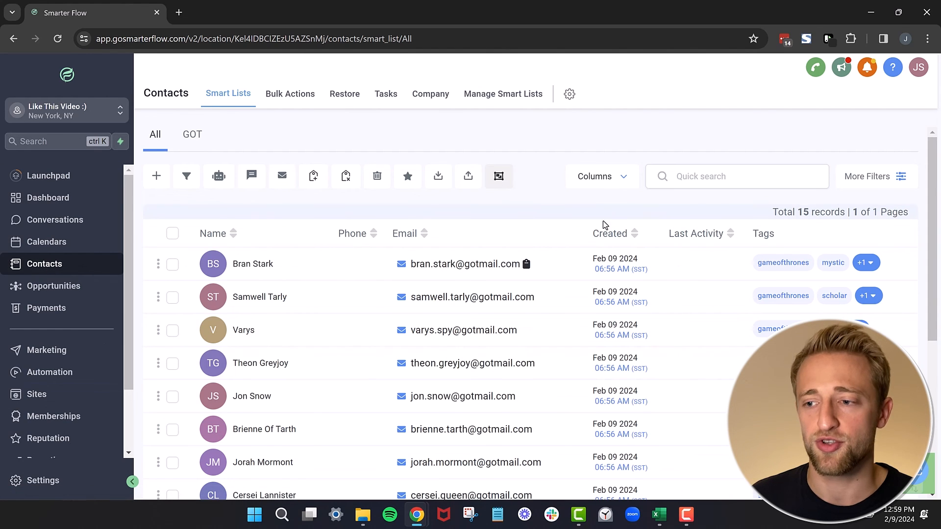
mouse_move(579, 263)
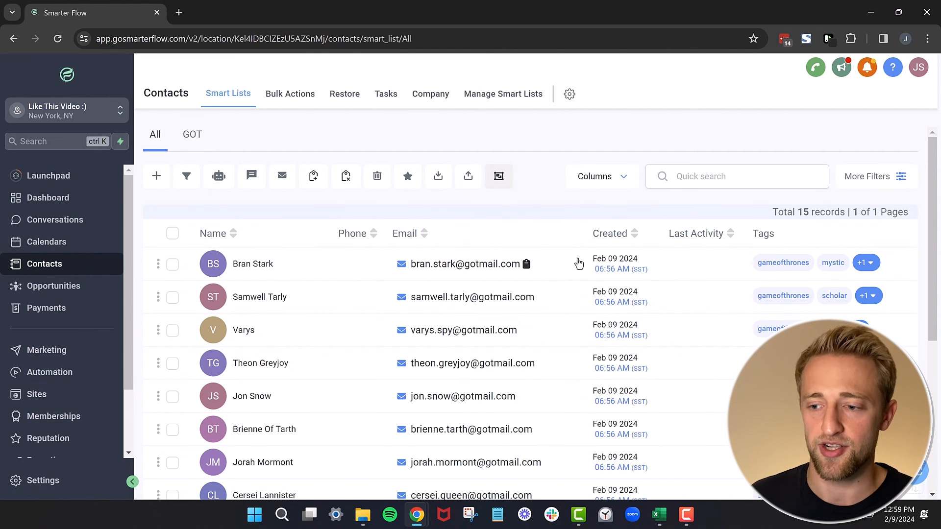
left_click(602, 176)
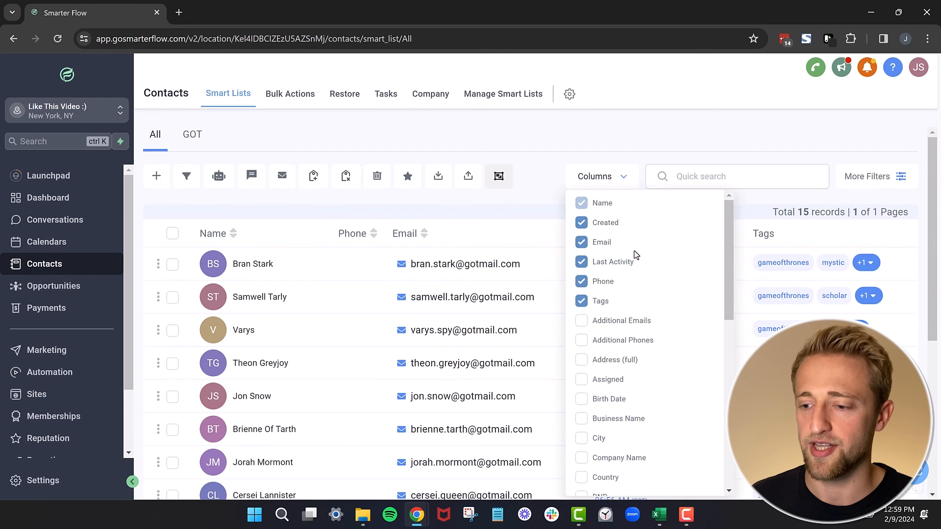
scroll("down", 3)
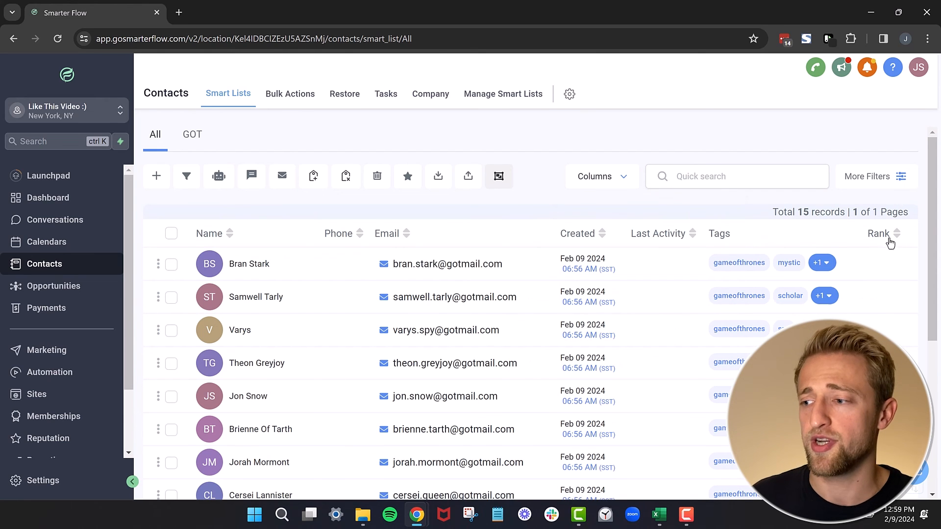
mouse_move(545, 168)
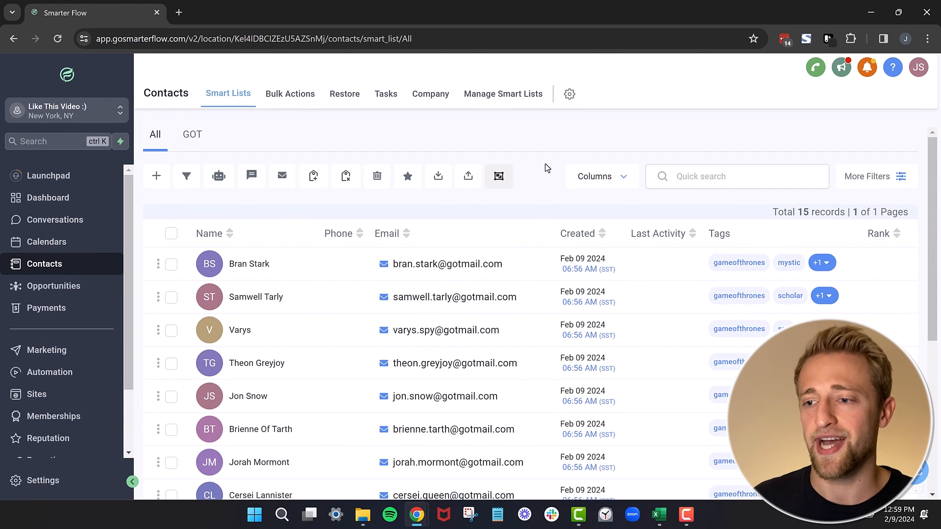